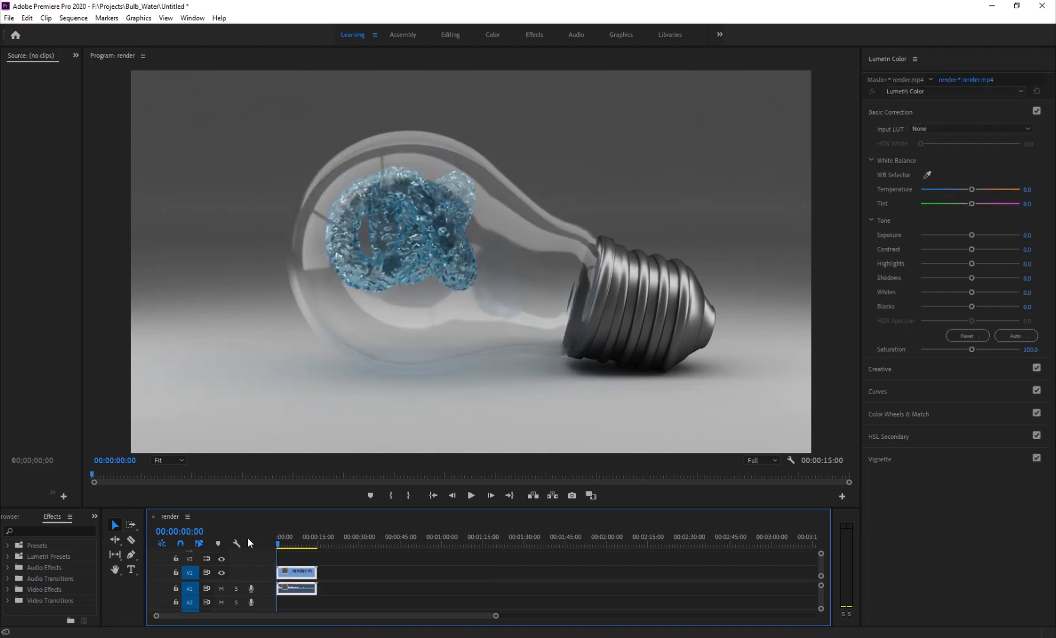
# Switch windows and zoom the viewport in and out to frame the scene
pyautogui.click(471, 494)
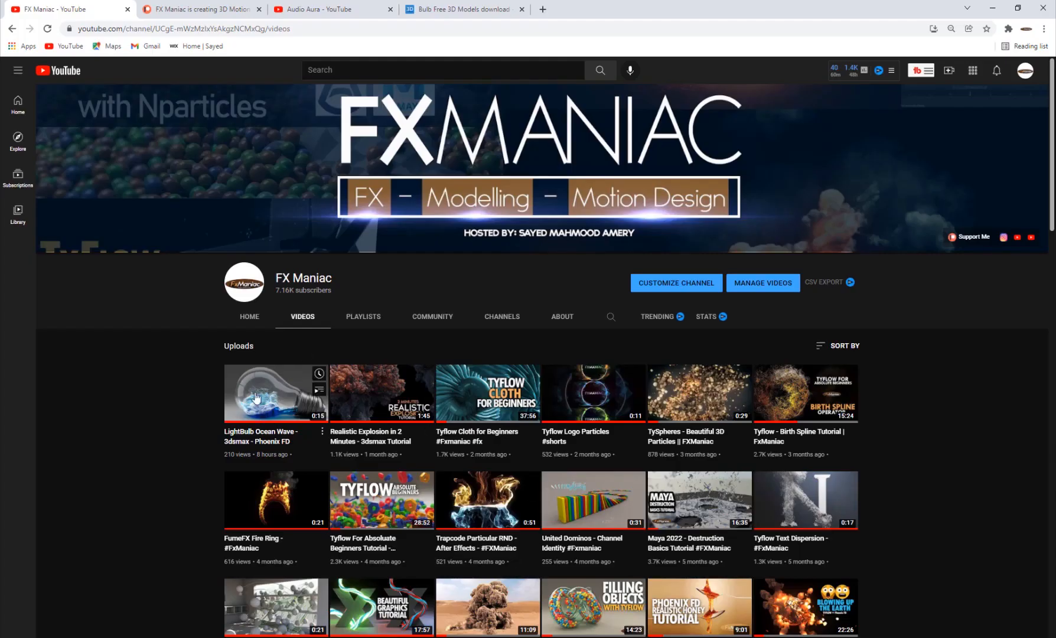
pyautogui.scroll(-3)
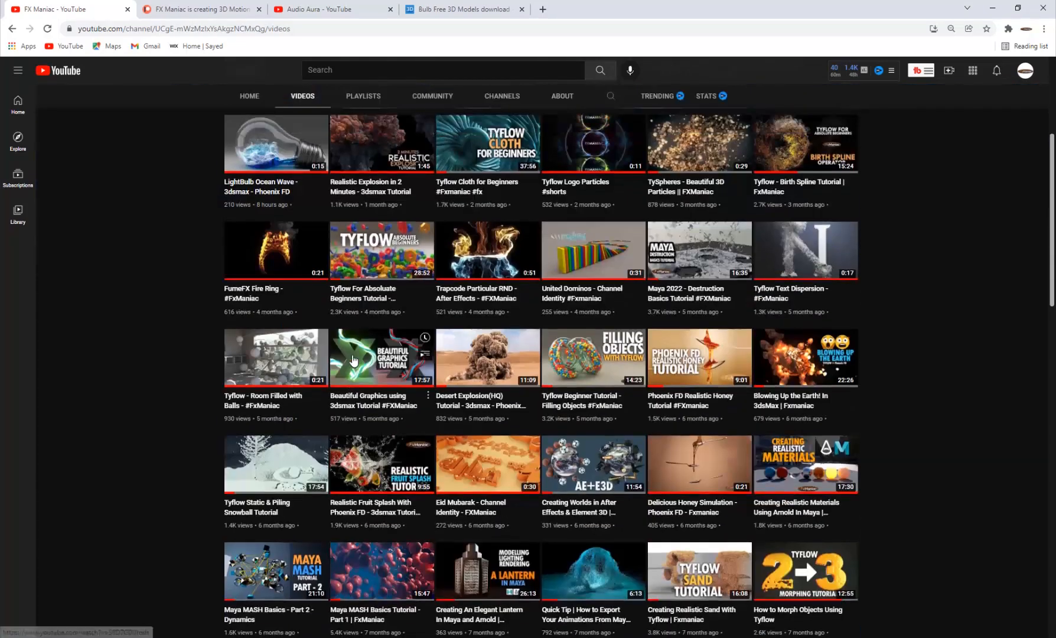
pyautogui.scroll(3)
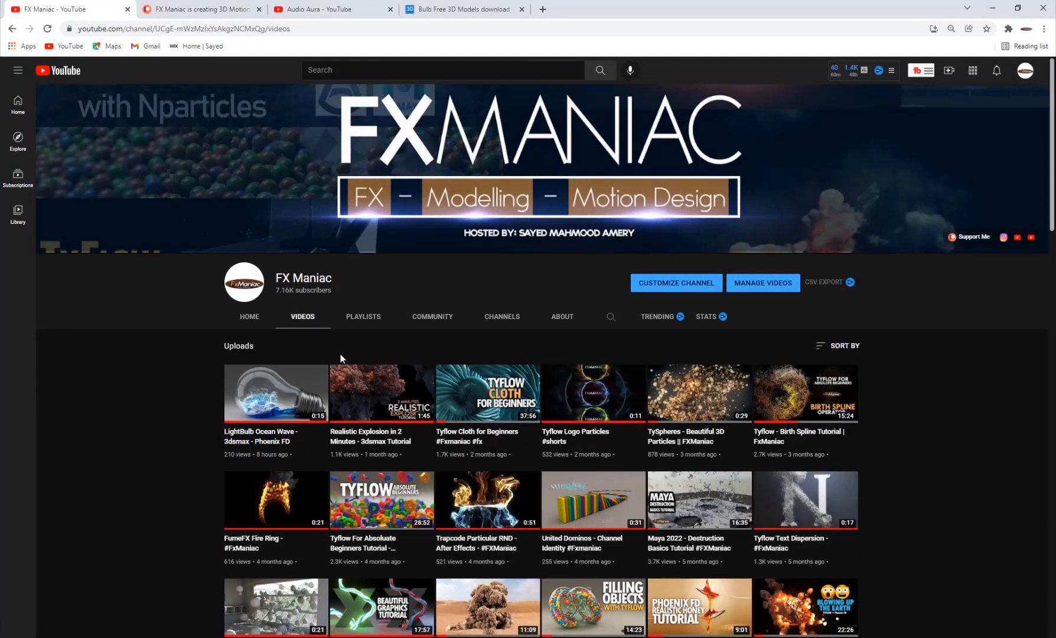
pyautogui.moveTo(277, 393)
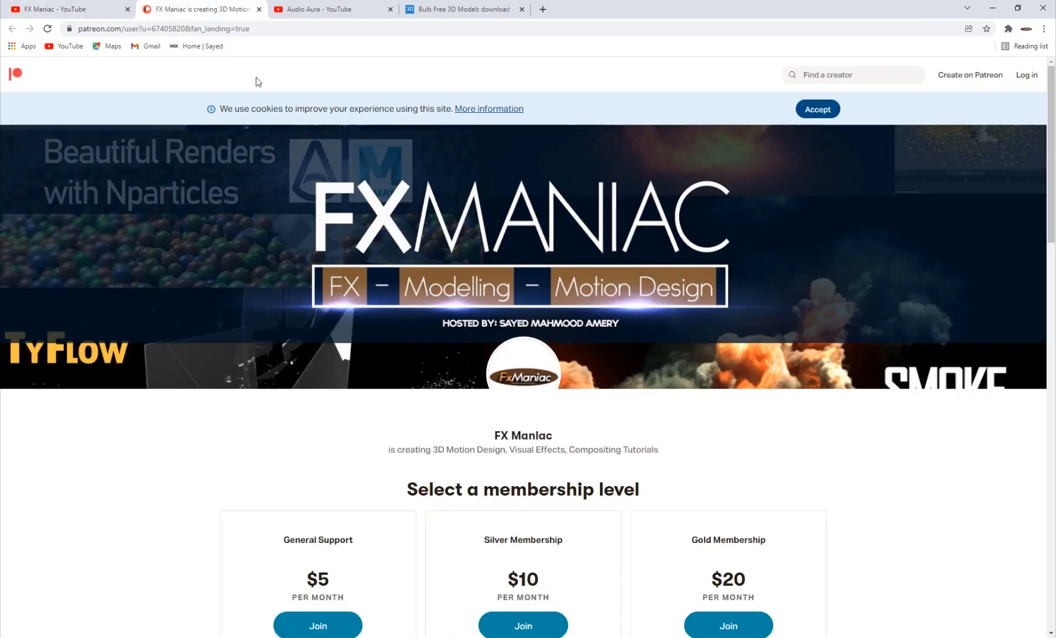
pyautogui.scroll(-3)
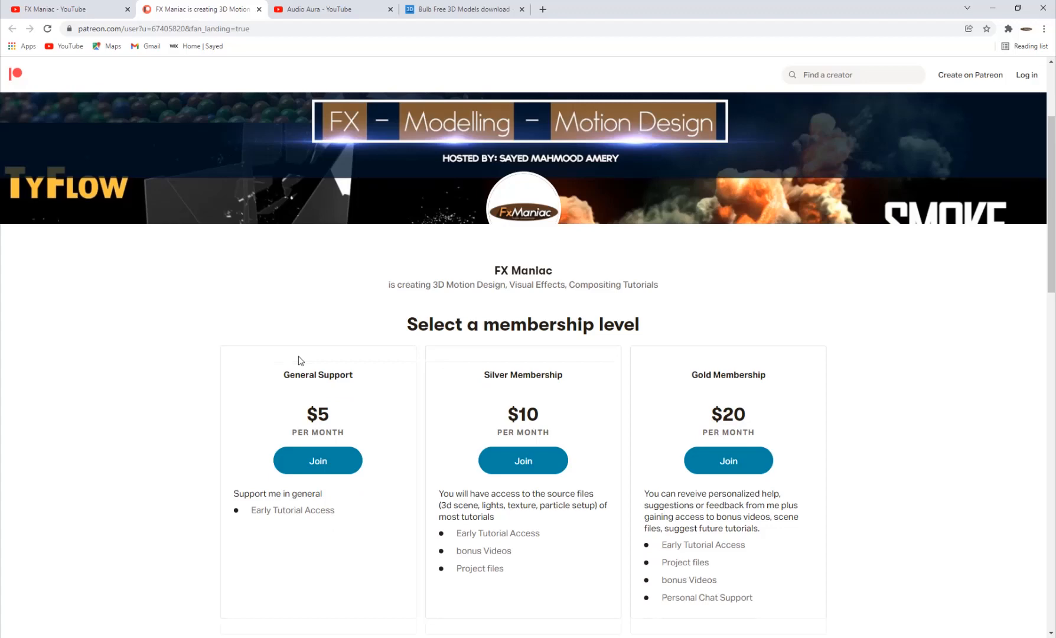
pyautogui.scroll(3)
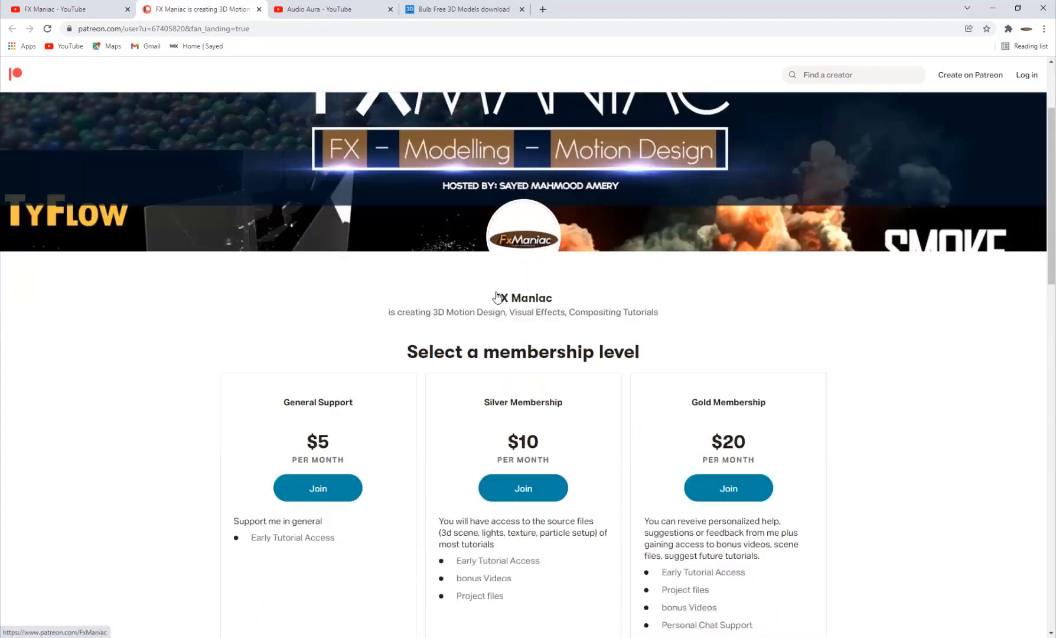
pyautogui.scroll(-3)
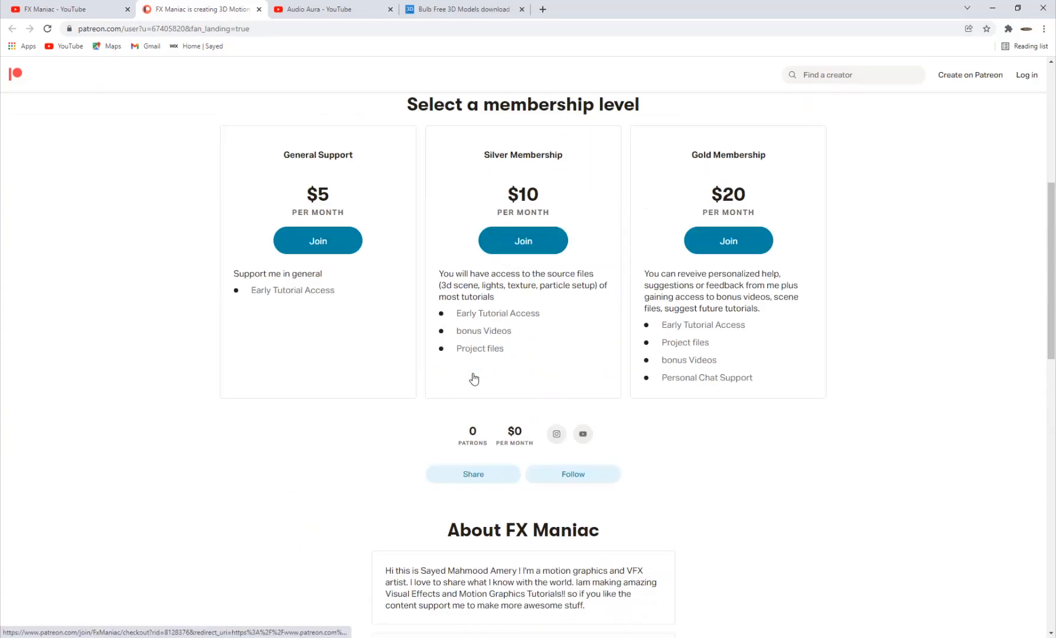
pyautogui.scroll(3)
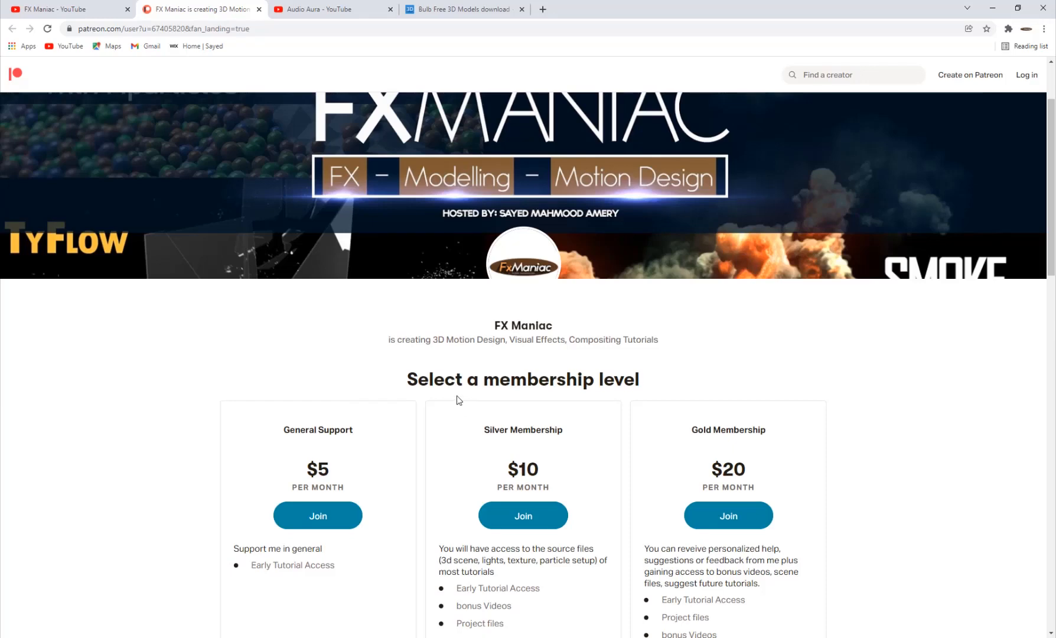
pyautogui.scroll(-3)
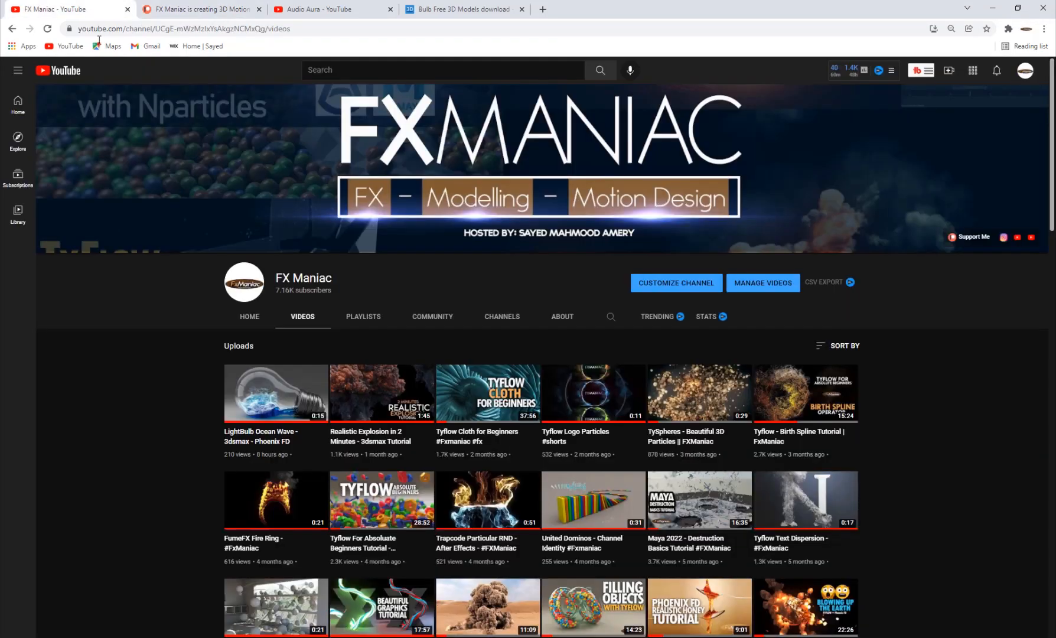
pyautogui.scroll(-3)
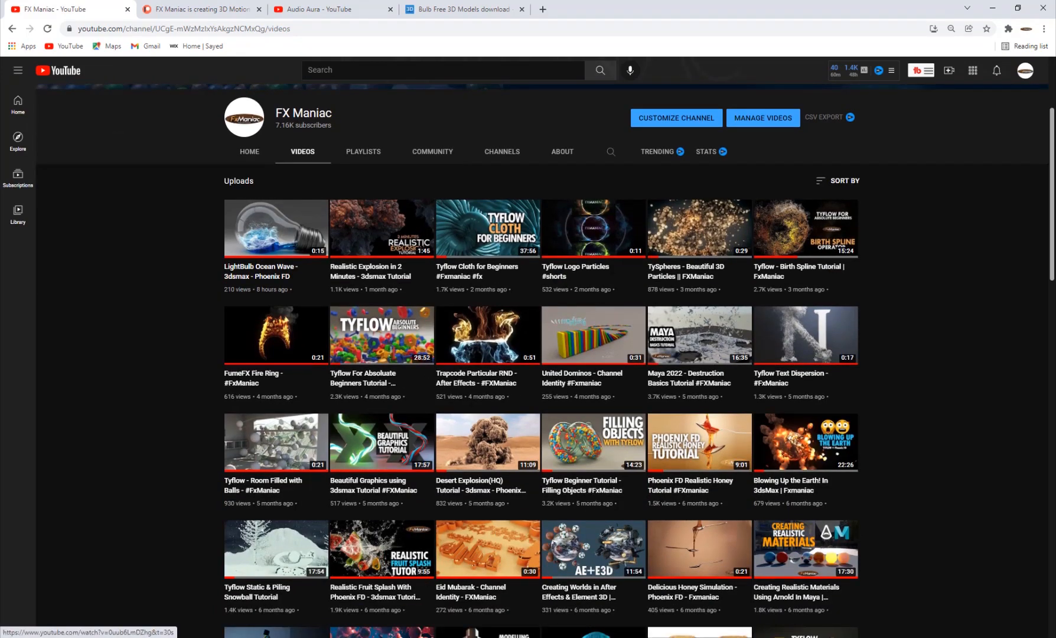
pyautogui.click(405, 9)
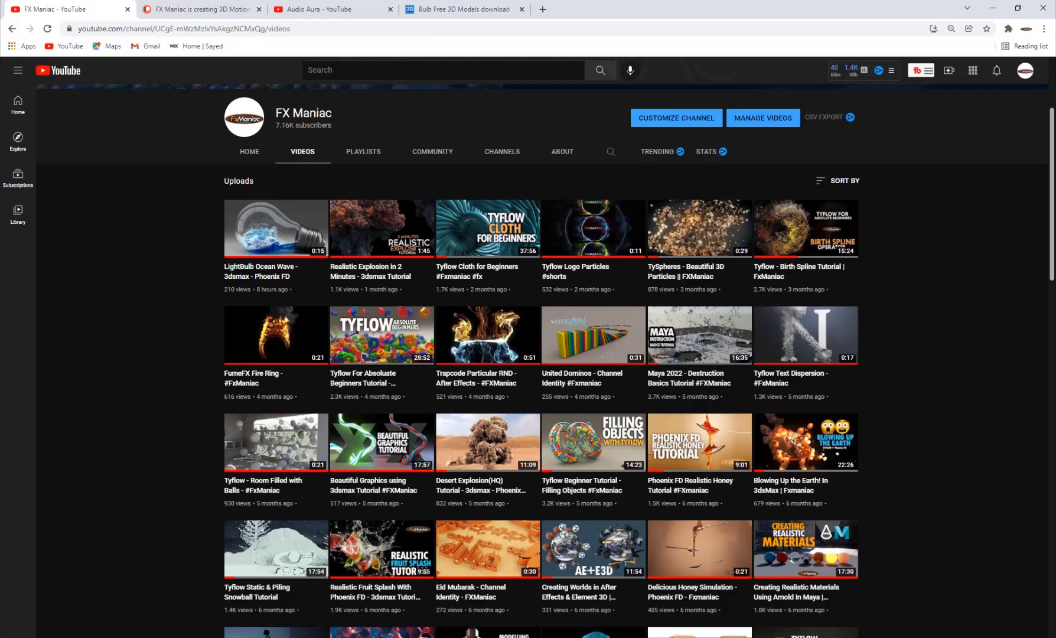
pyautogui.click(463, 9)
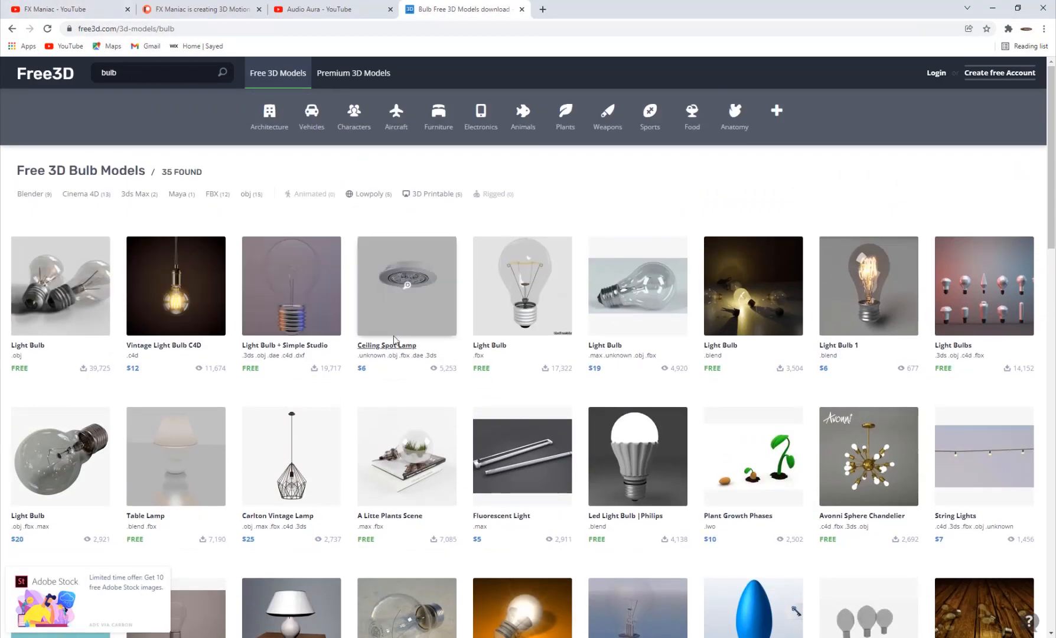
pyautogui.scroll(-3)
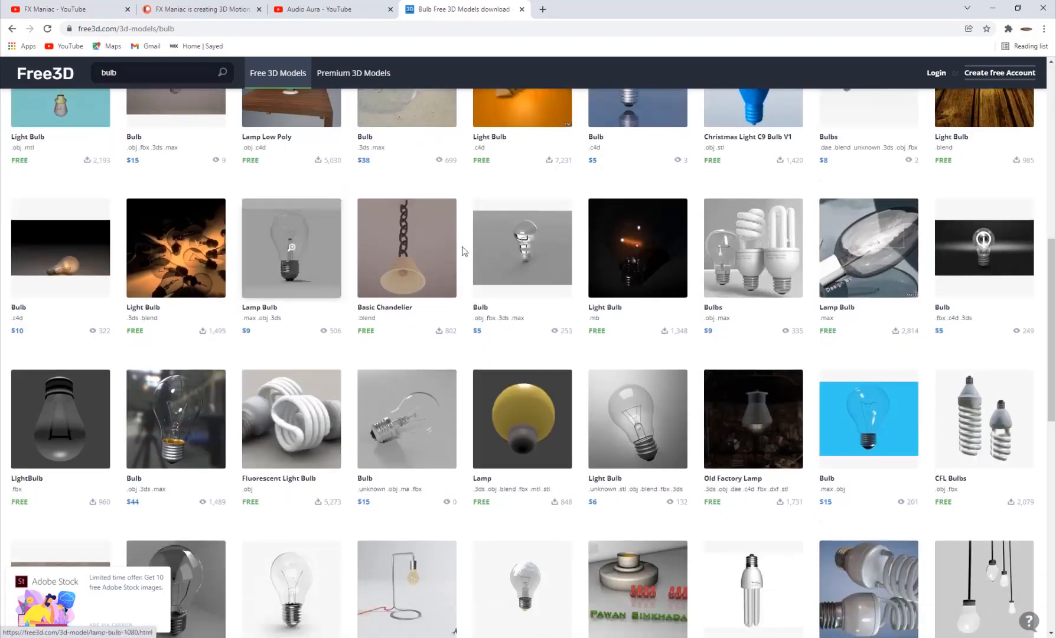
pyautogui.scroll(-3)
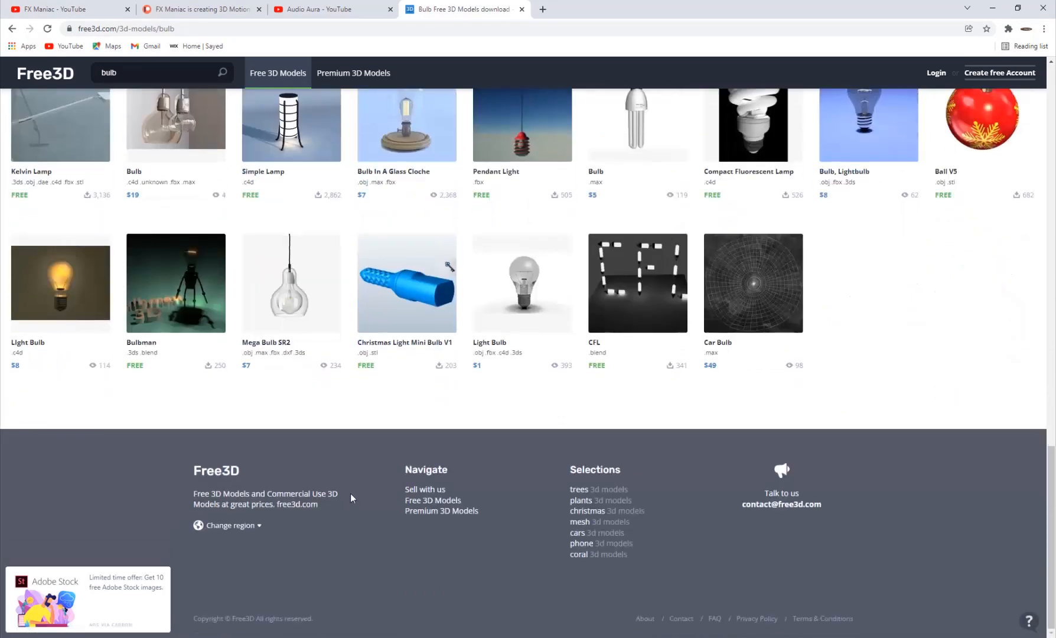
pyautogui.scroll(3)
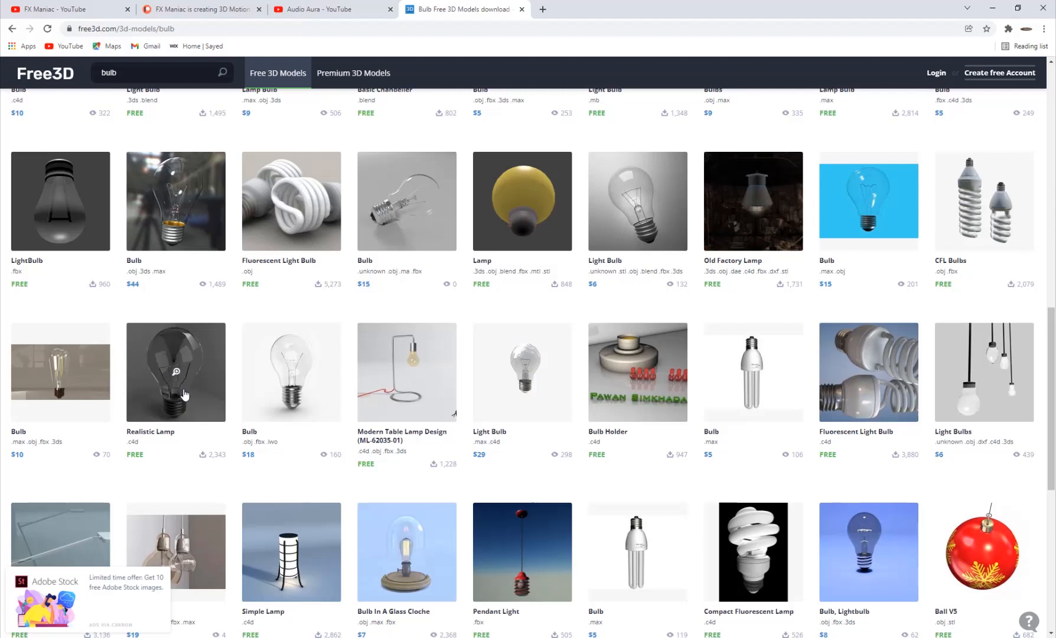
pyautogui.moveTo(214, 388)
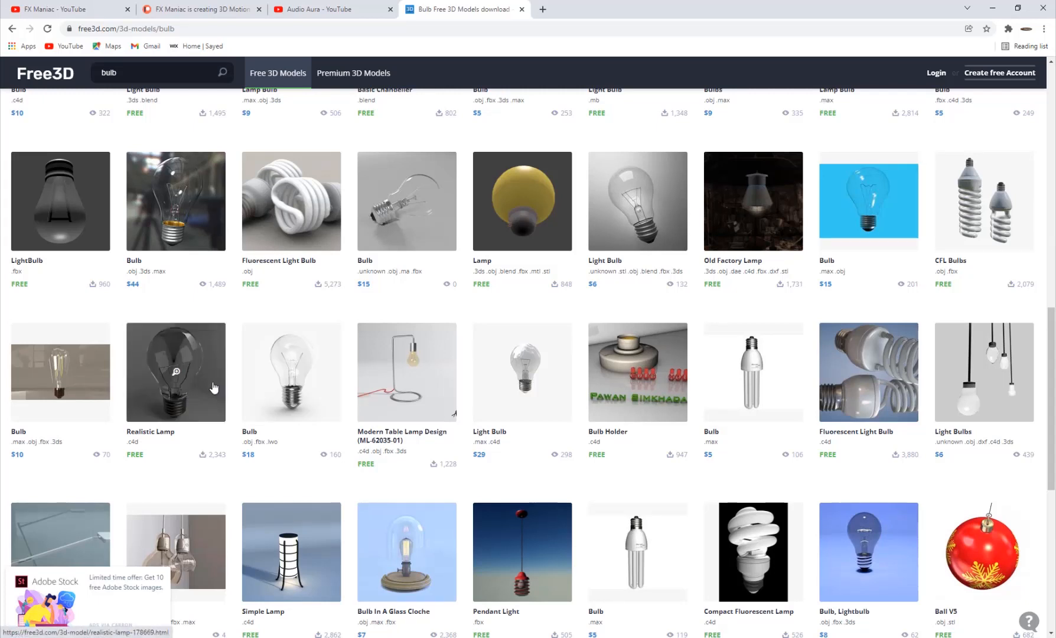
pyautogui.moveTo(307, 382)
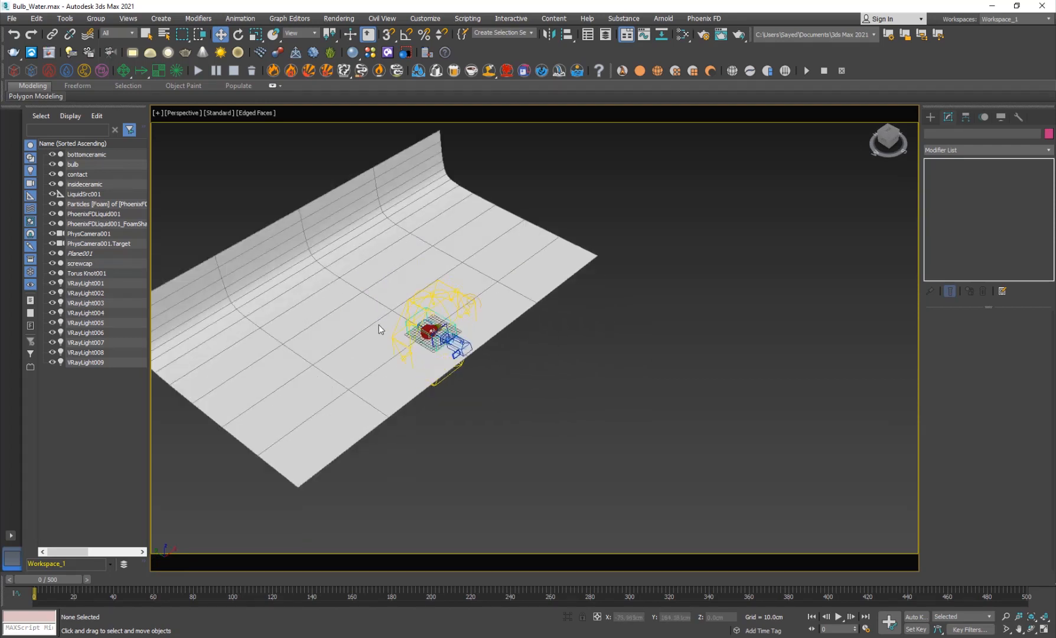
# Draw a new plane, convert it to Editable Poly, and add TurboSmooth
pyautogui.click(930, 117)
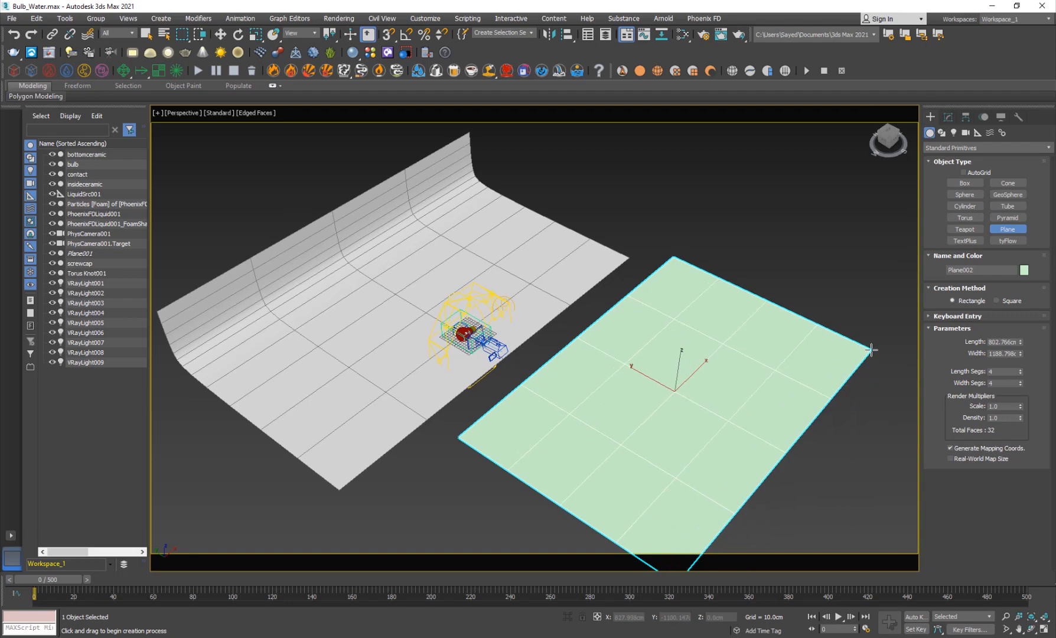
pyautogui.click(948, 117)
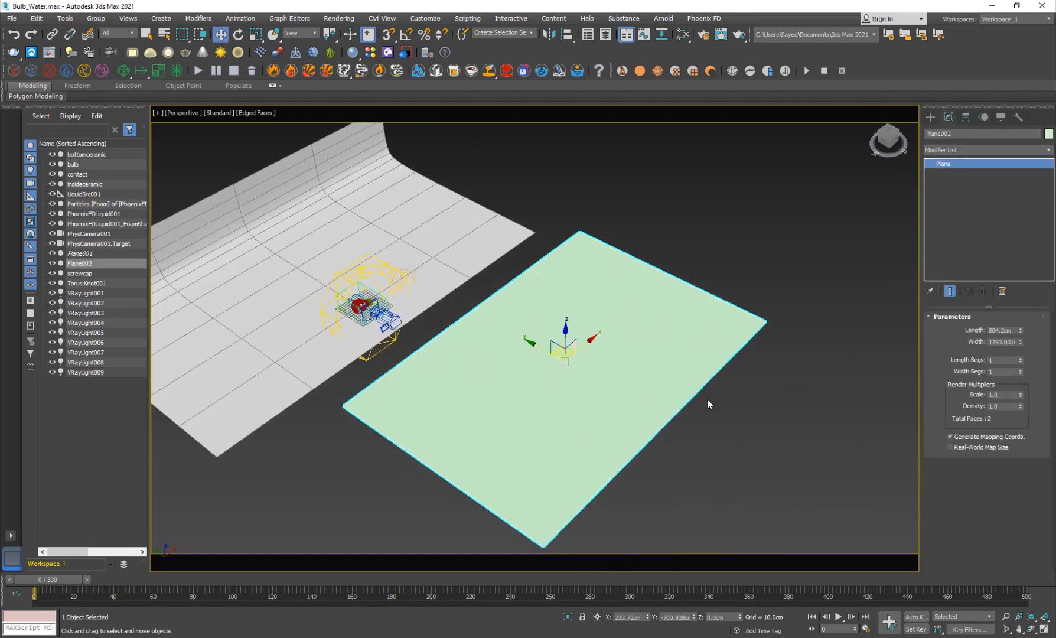
pyautogui.rightClick(707, 404)
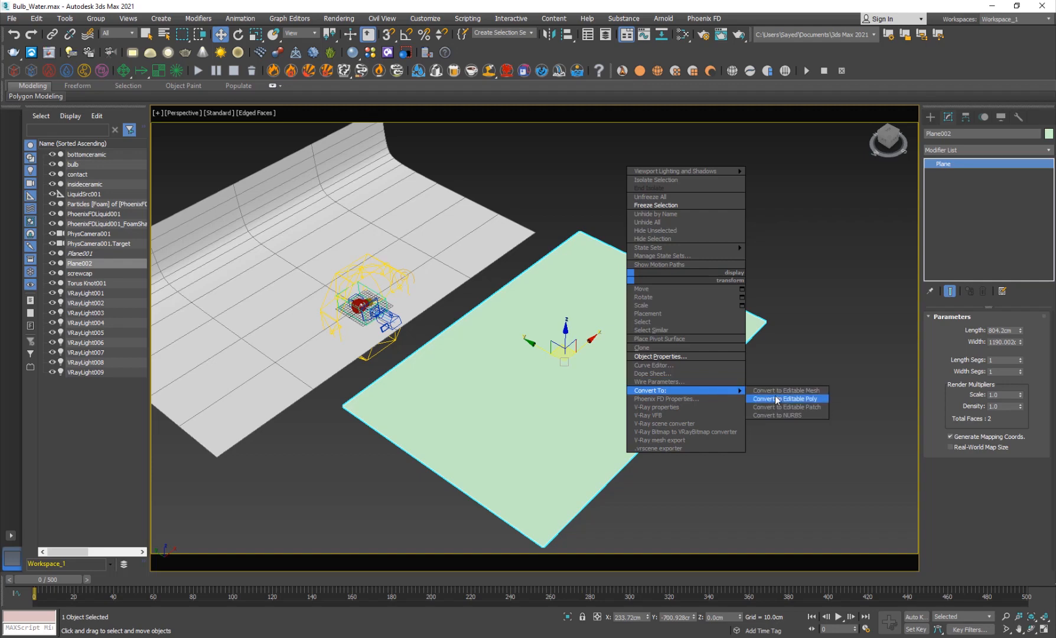
pyautogui.click(781, 399)
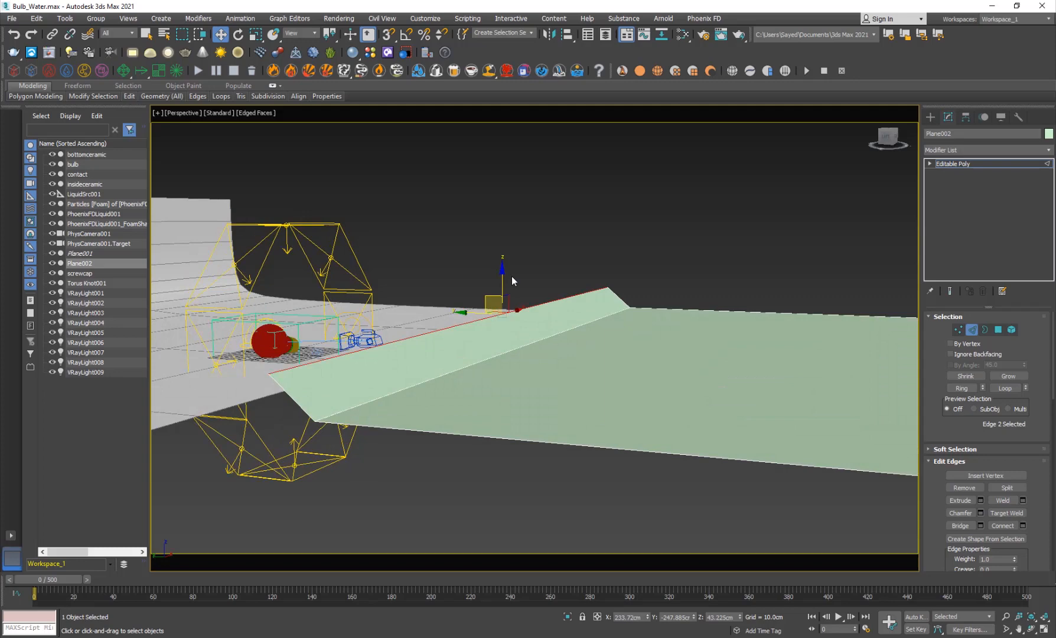
pyautogui.scroll(-3)
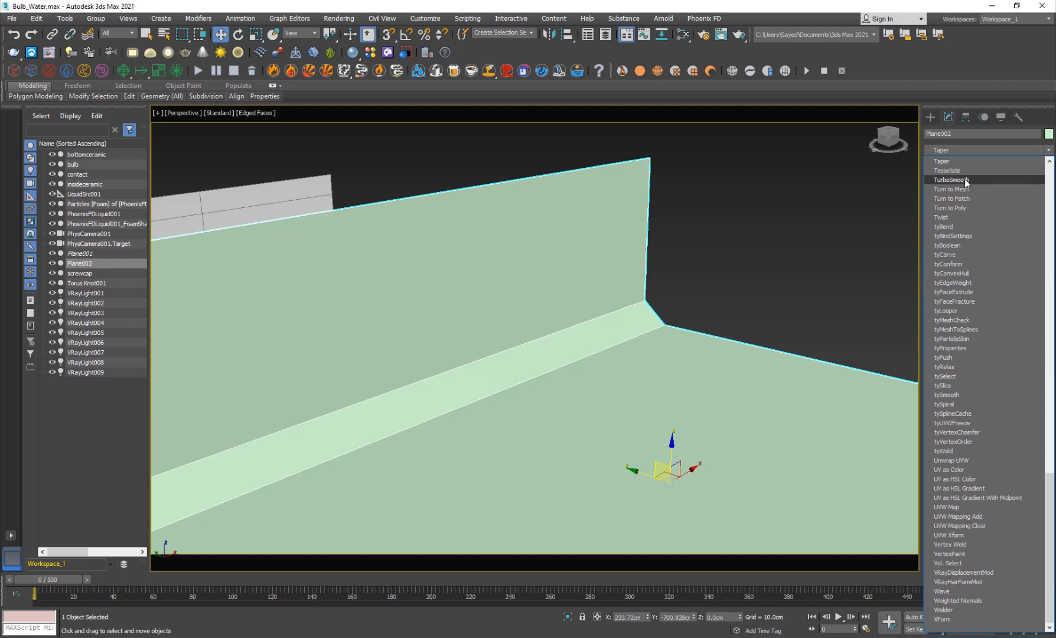
pyautogui.click(951, 179)
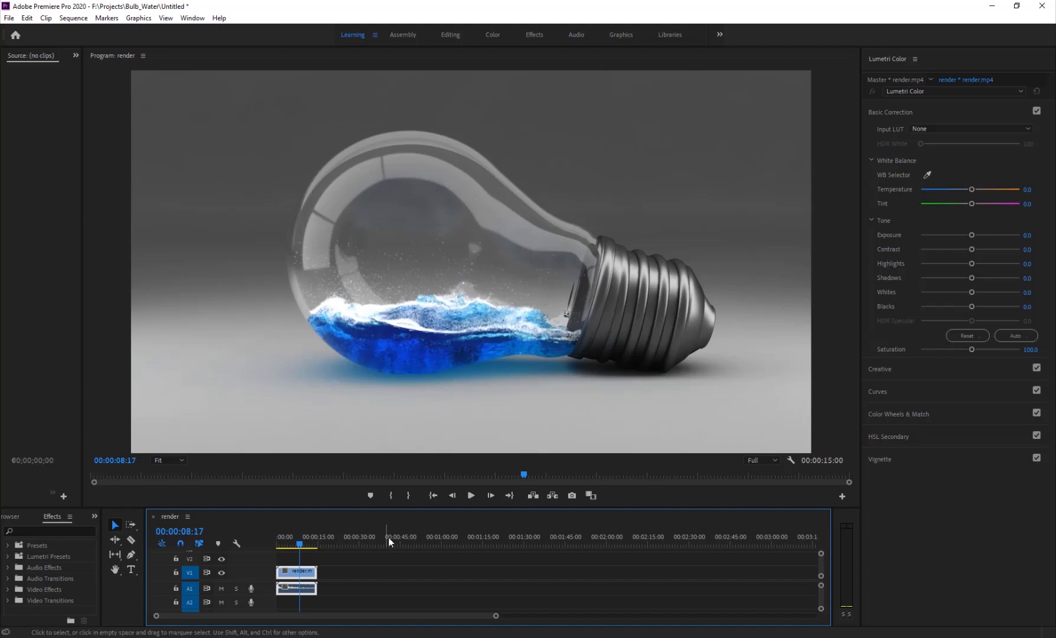
pyautogui.click(471, 495)
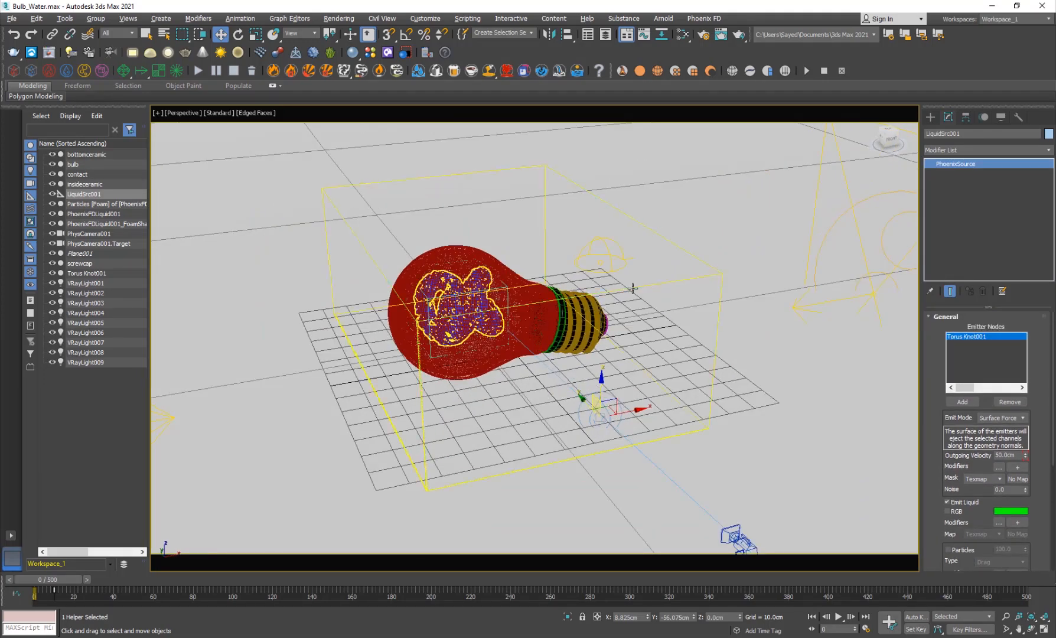
# Select PhoenixFDLiquid001 and click Increase Resolution in its Grid settings
pyautogui.click(95, 214)
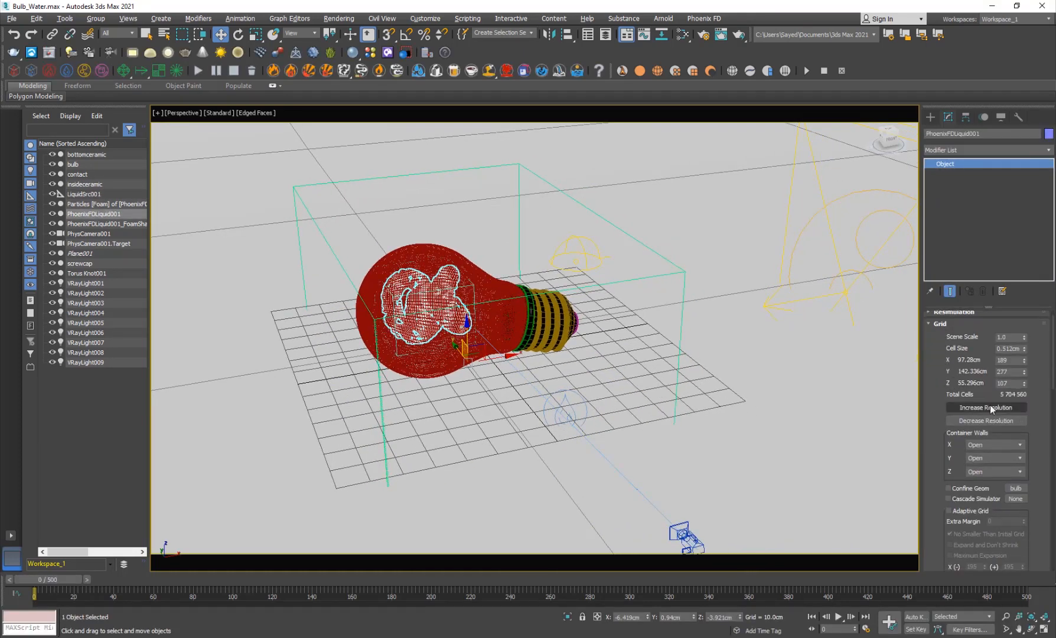
pyautogui.click(985, 407)
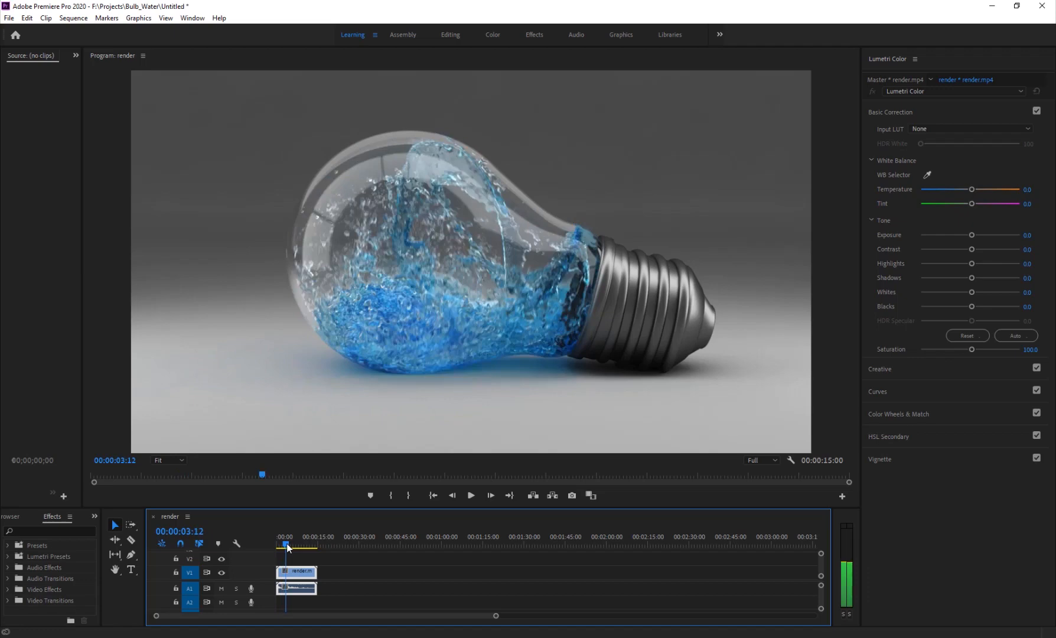
pyautogui.click(471, 495)
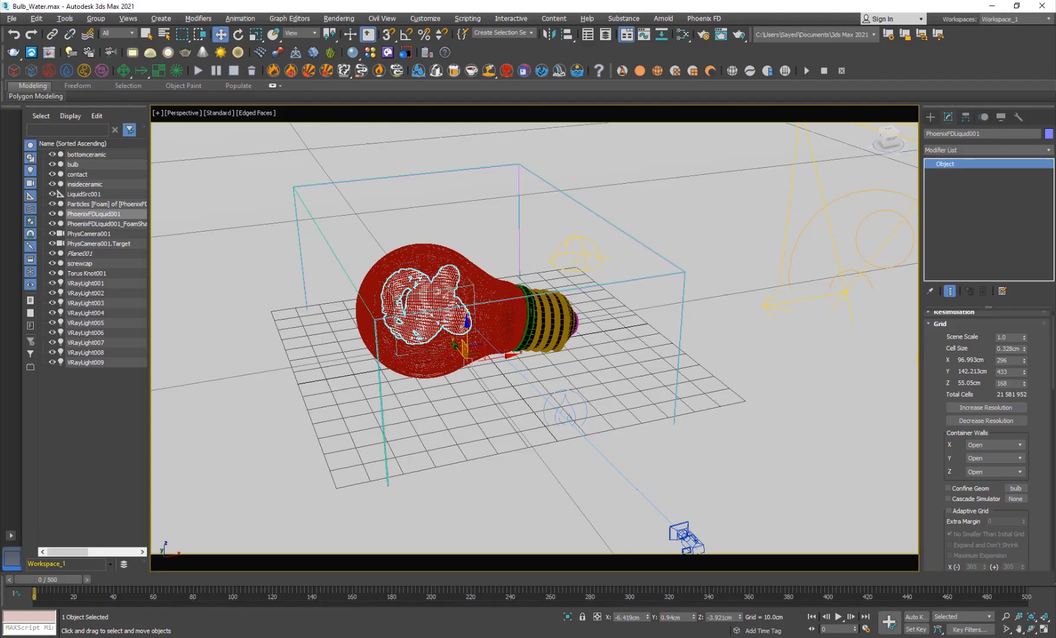
# Expand the Dynamics rollout showing 4 steps per frame and 0.2 time scale
pyautogui.click(939, 324)
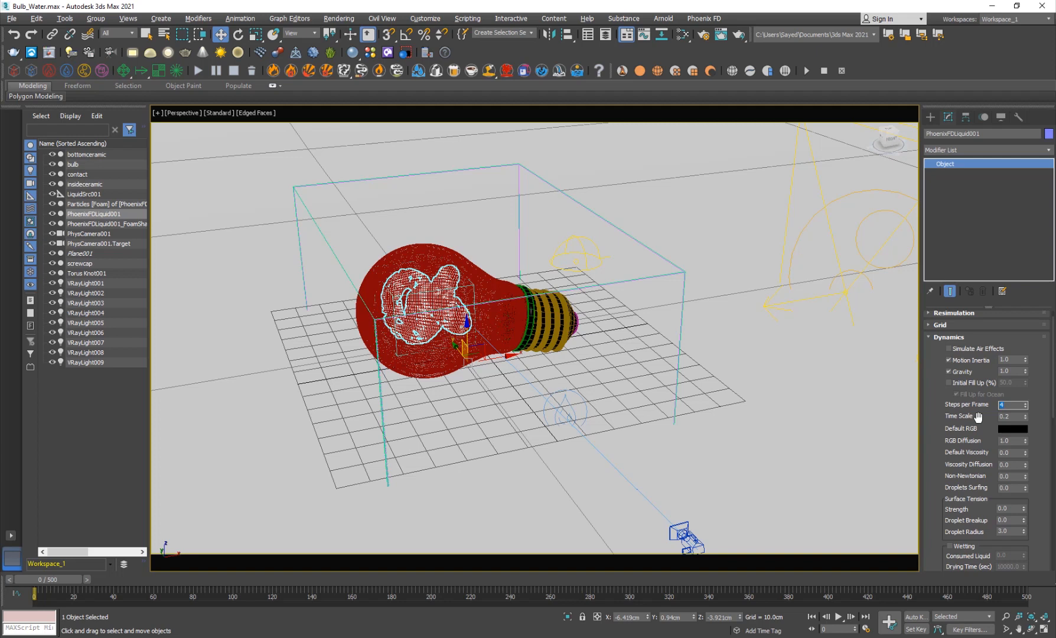
pyautogui.moveTo(975, 428)
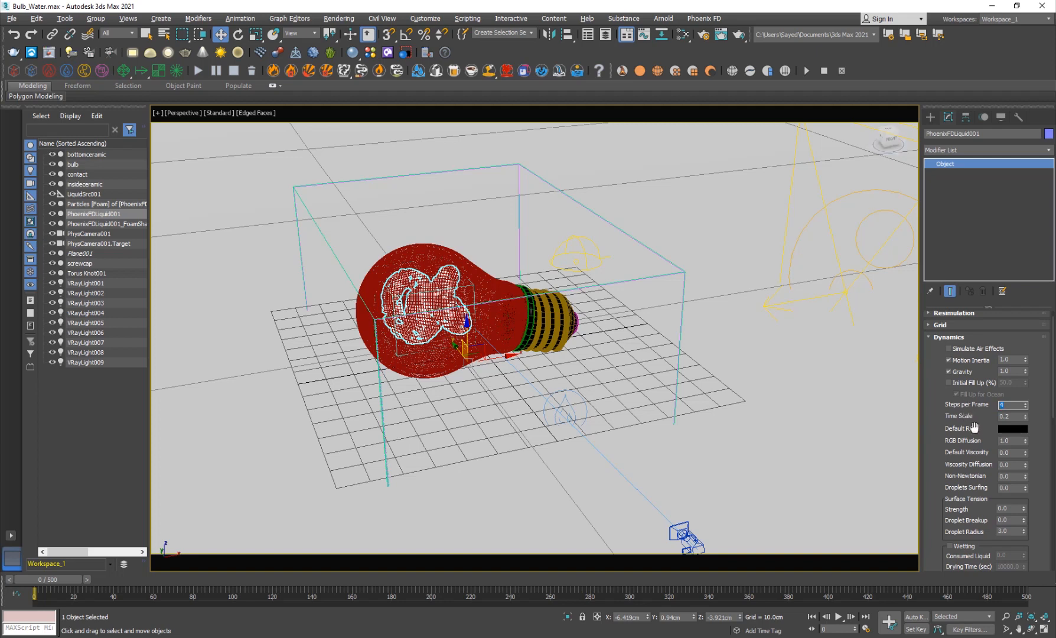
pyautogui.moveTo(976, 433)
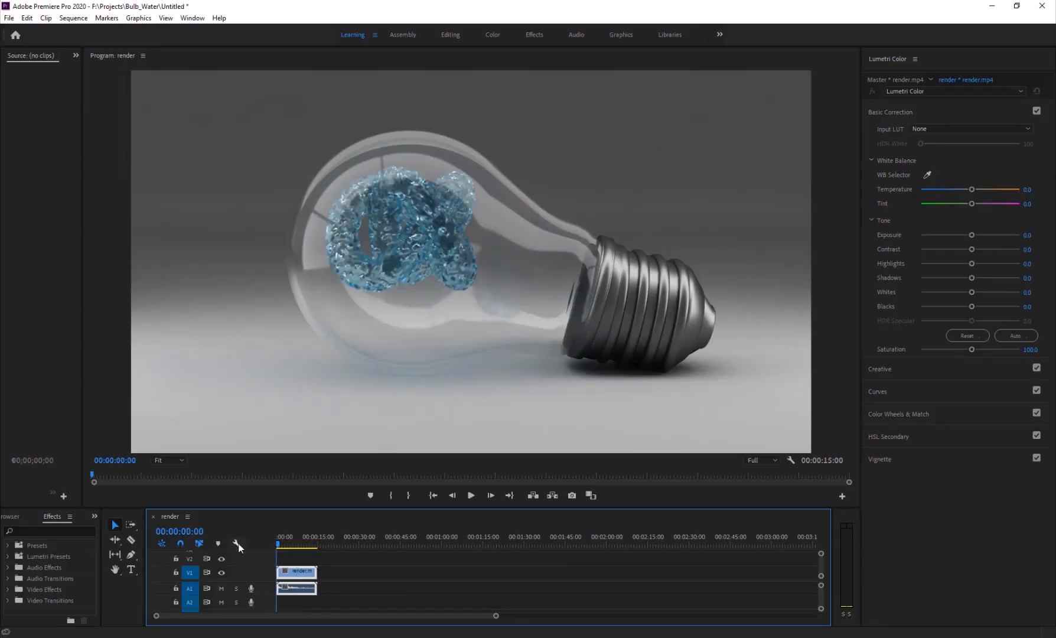
pyautogui.click(471, 495)
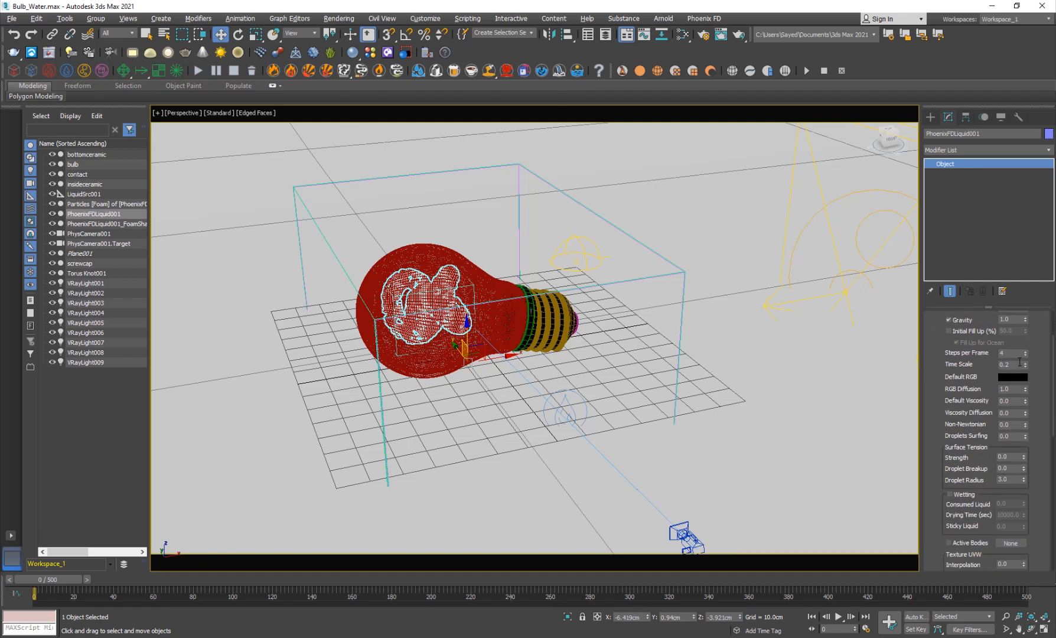
pyautogui.tripleClick(1004, 364)
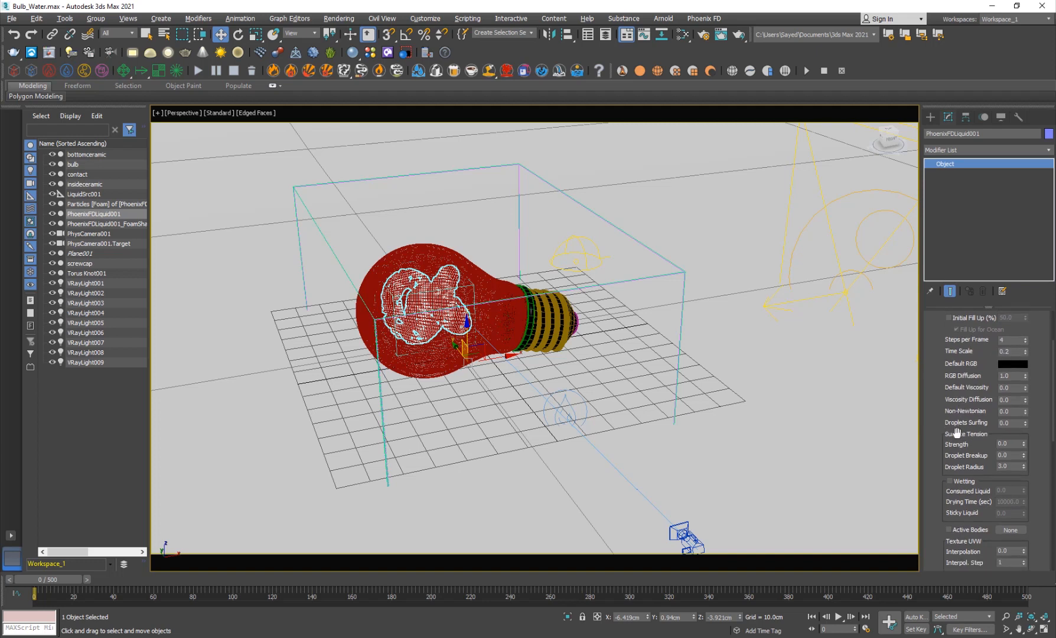
pyautogui.scroll(-3)
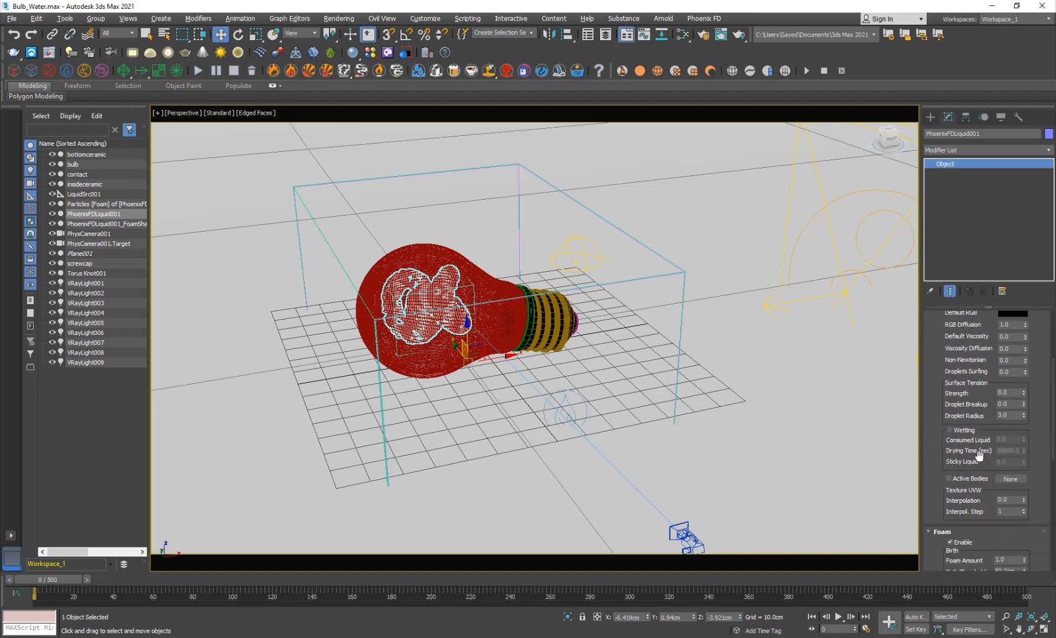
pyautogui.scroll(-3)
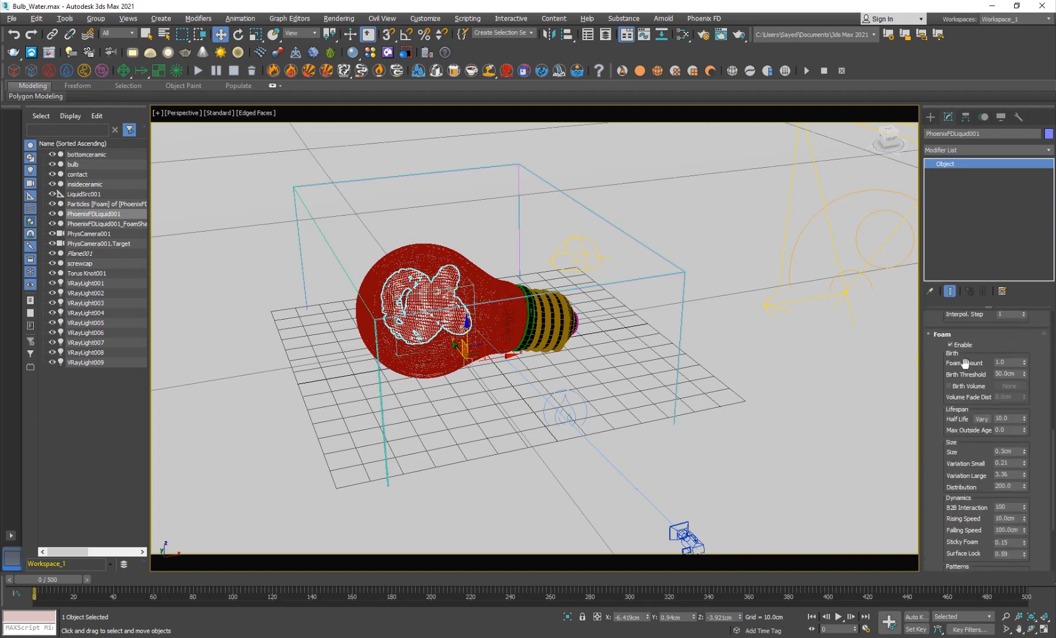
pyautogui.scroll(-3)
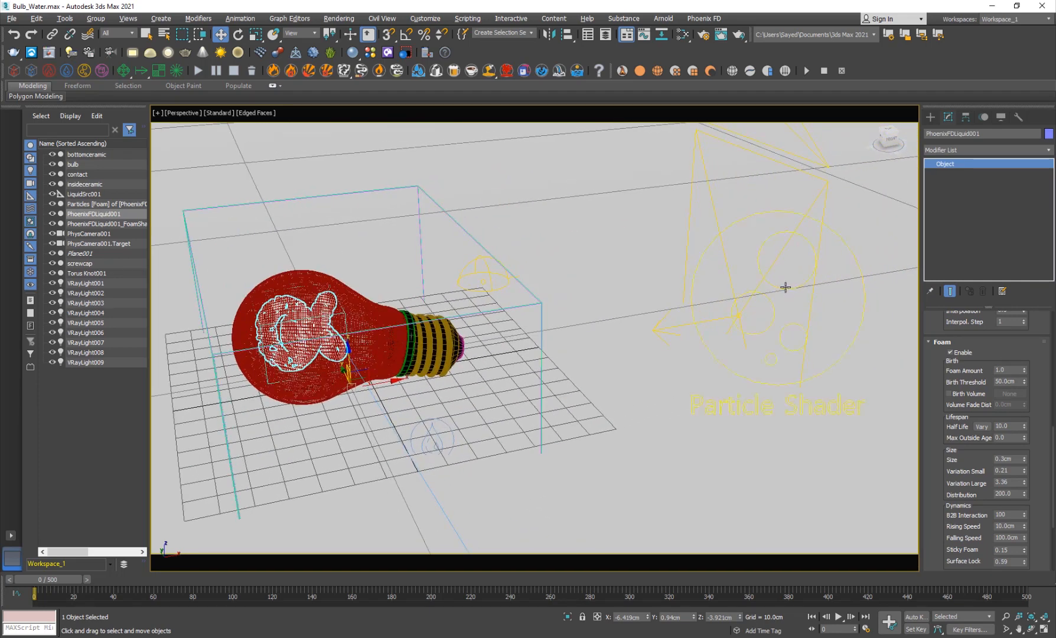
pyautogui.click(106, 222)
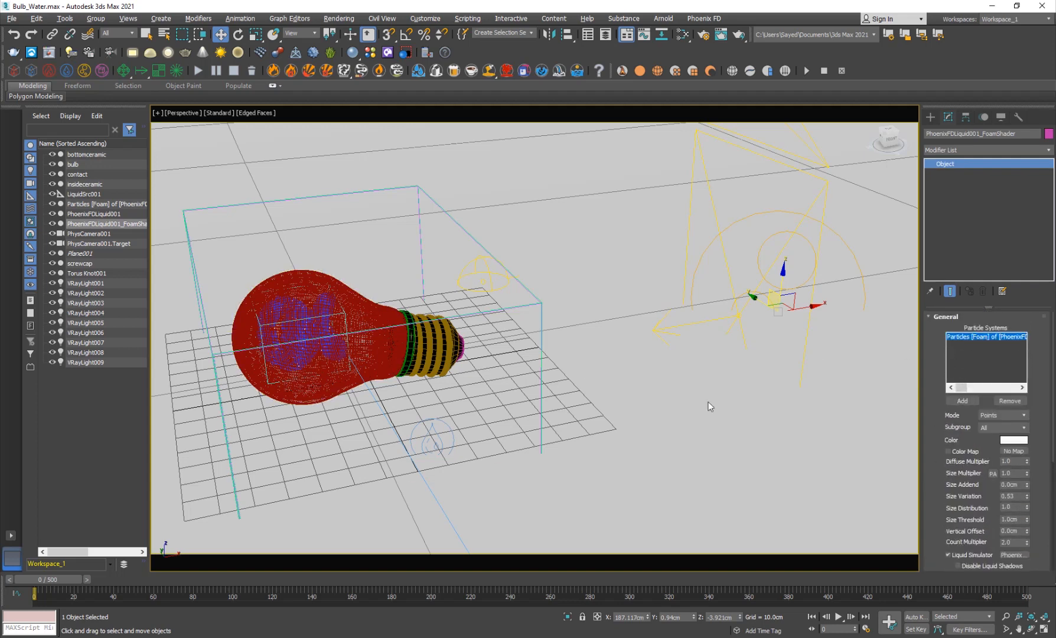
pyautogui.scroll(-3)
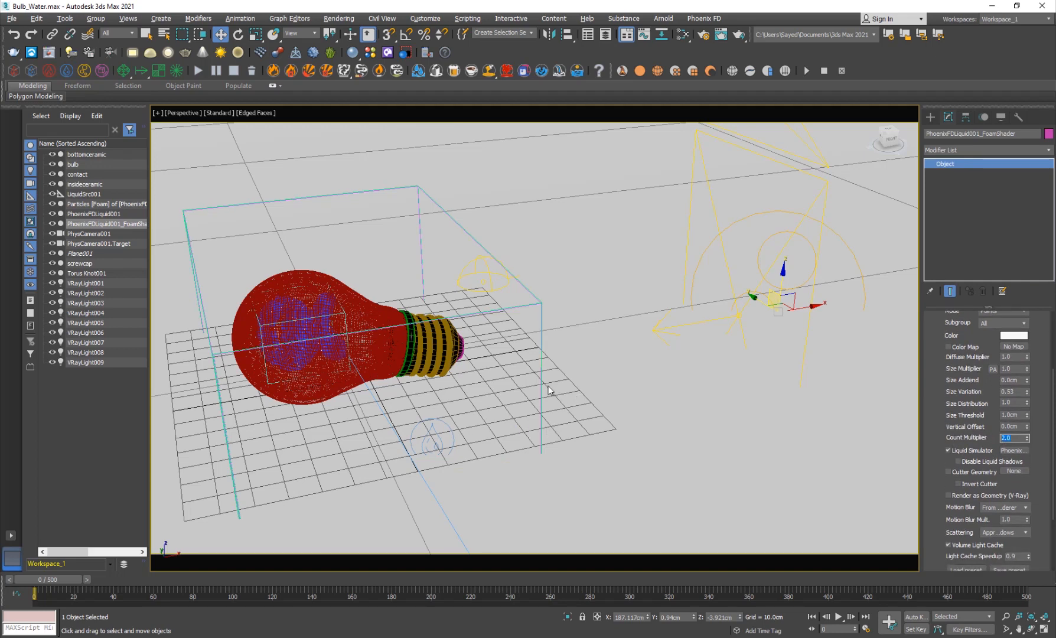
pyautogui.click(95, 214)
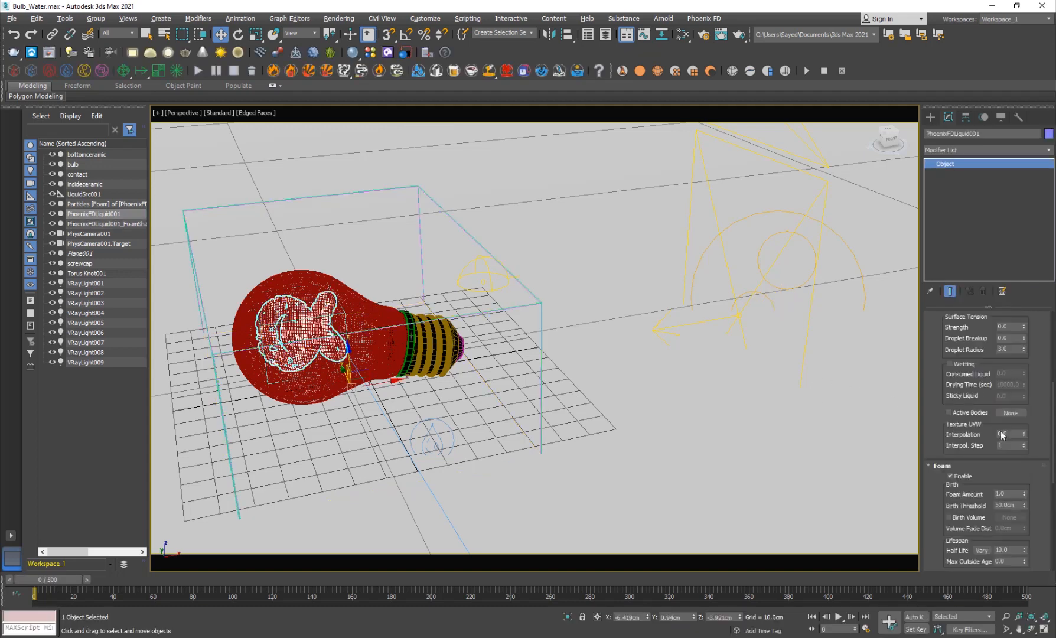
# Zoom out the Perspective viewport to reveal the curved backdrop
pyautogui.scroll(-3)
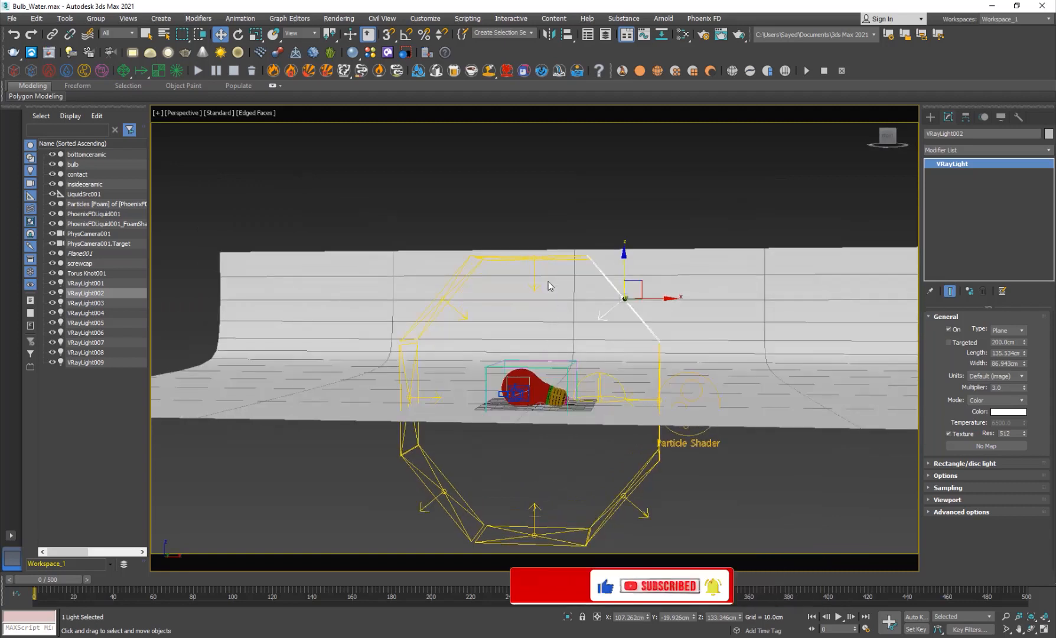
# Select VRayLight001 to check its plane-light settings, then select the bulb glass object
pyautogui.click(85, 283)
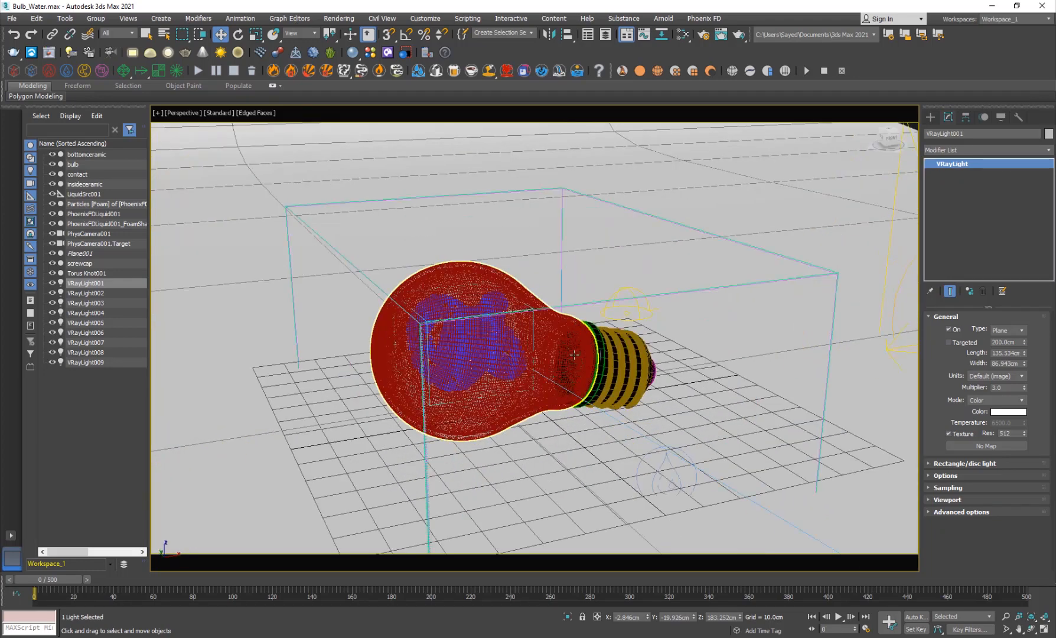
pyautogui.click(72, 164)
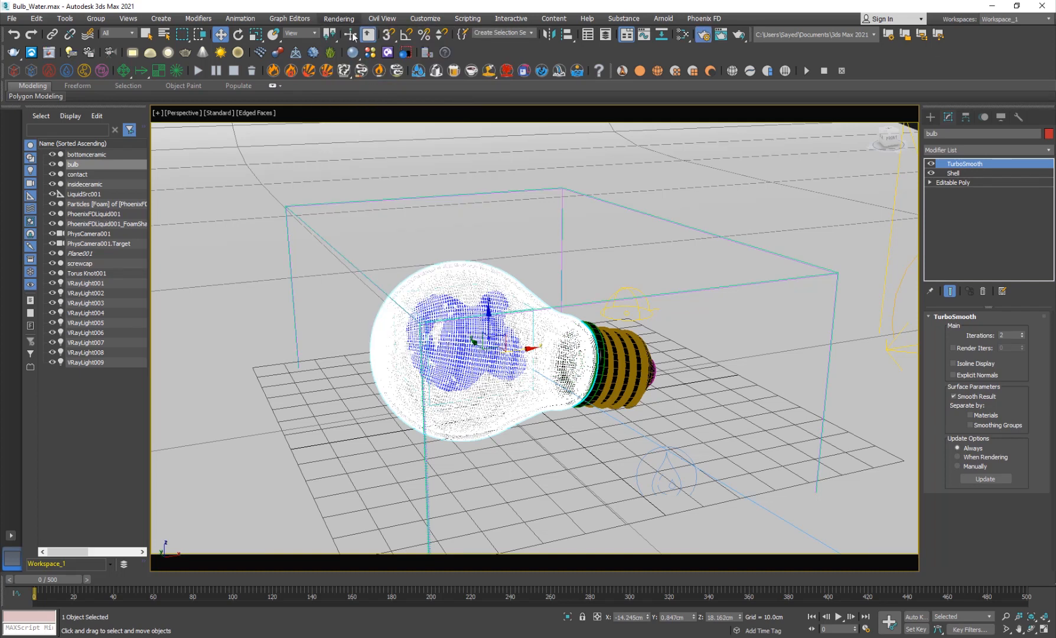
# Open Render Setup to check the 1280×720 output, then close it
pyautogui.click(350, 34)
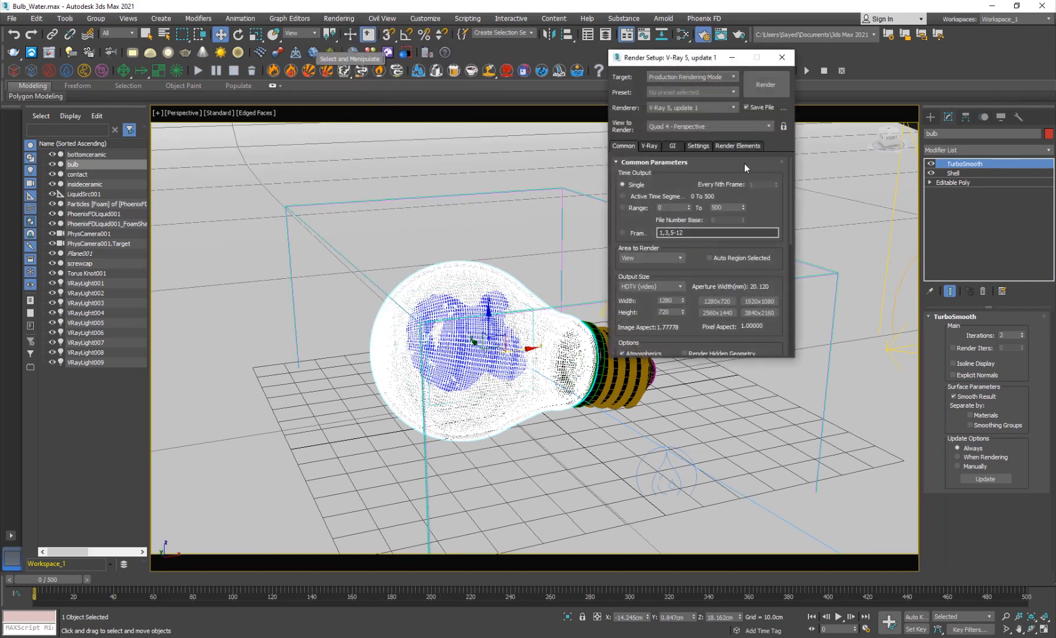
pyautogui.click(781, 57)
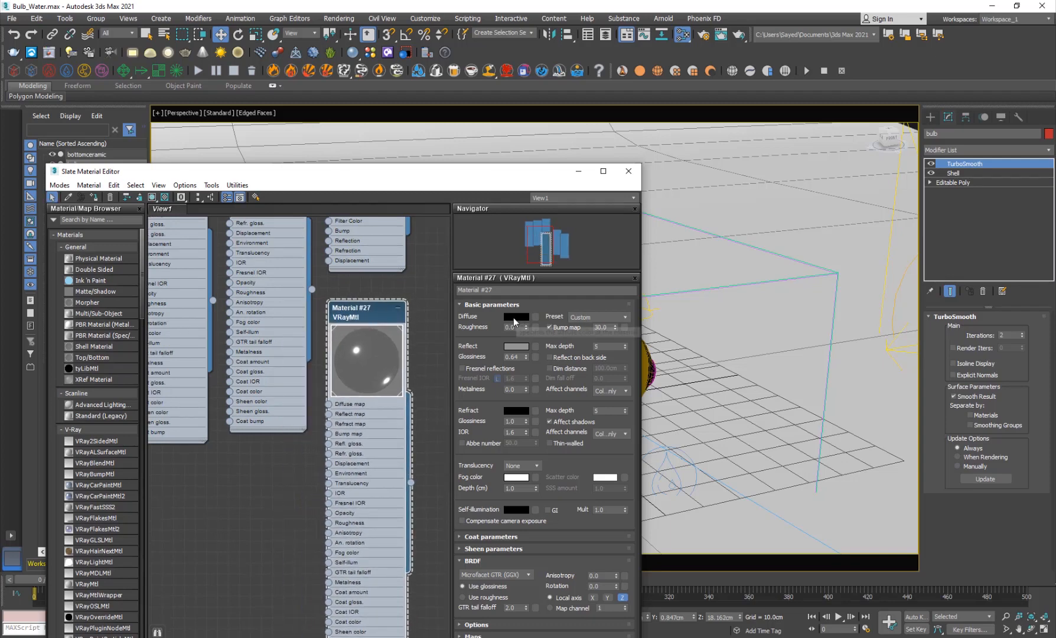
# Review the water VRayMtl nodes, with pale blue fog and 1.33 IOR
pyautogui.click(516, 316)
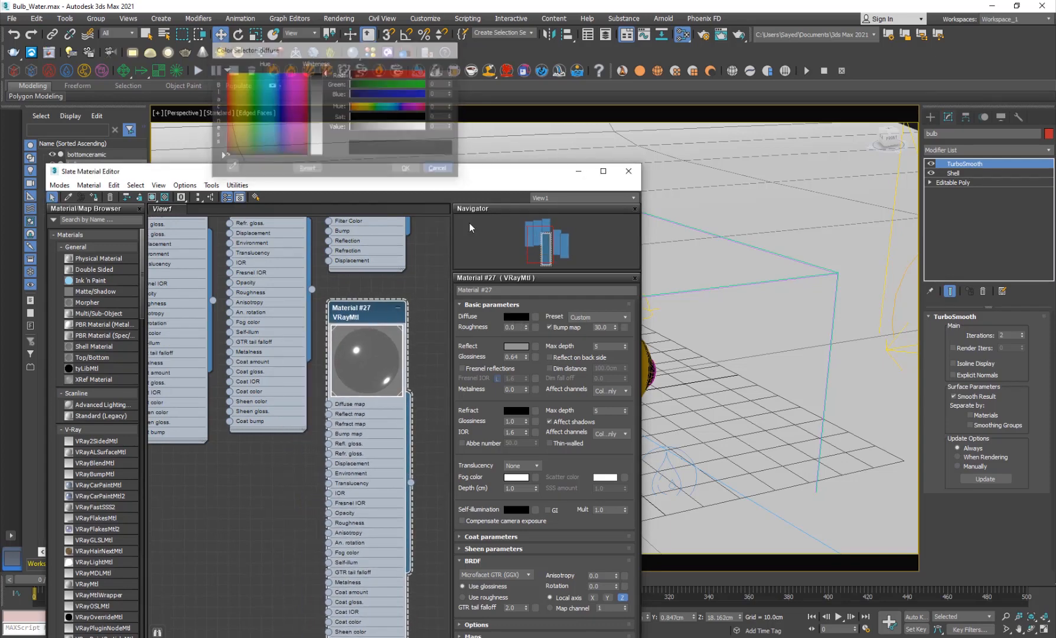
pyautogui.click(437, 168)
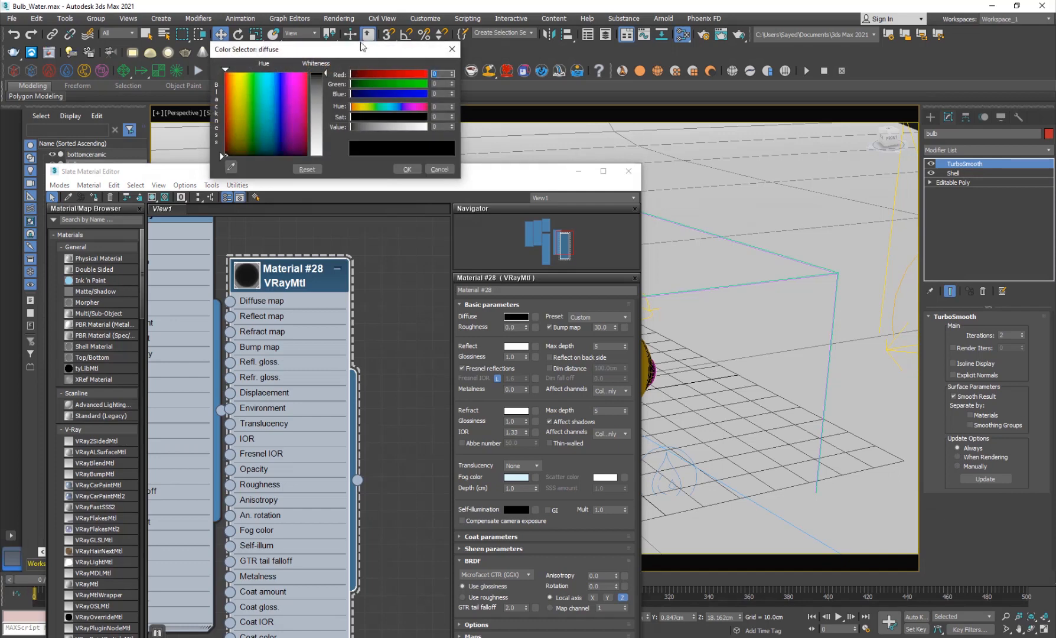
pyautogui.click(517, 345)
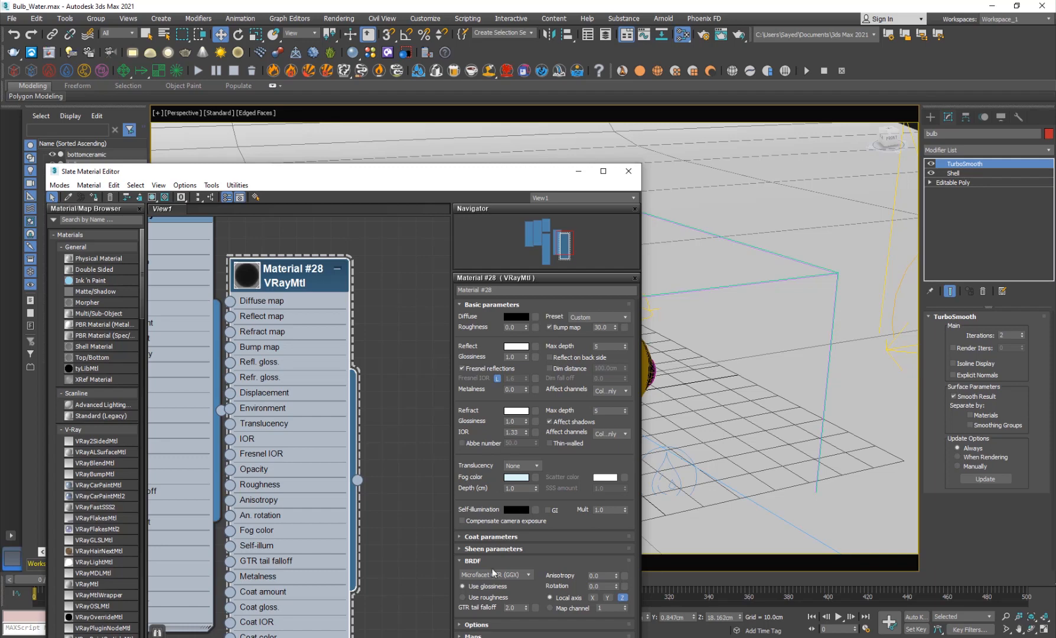
pyautogui.click(516, 476)
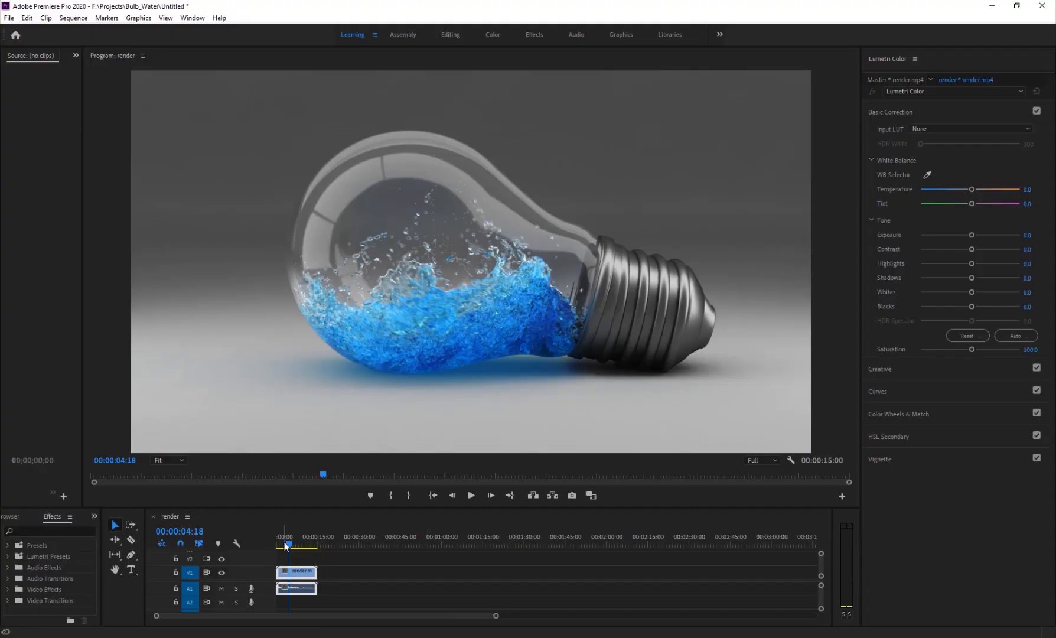
# Preview render.mp4 in Premiere Pro's Program monitor
pyautogui.click(471, 495)
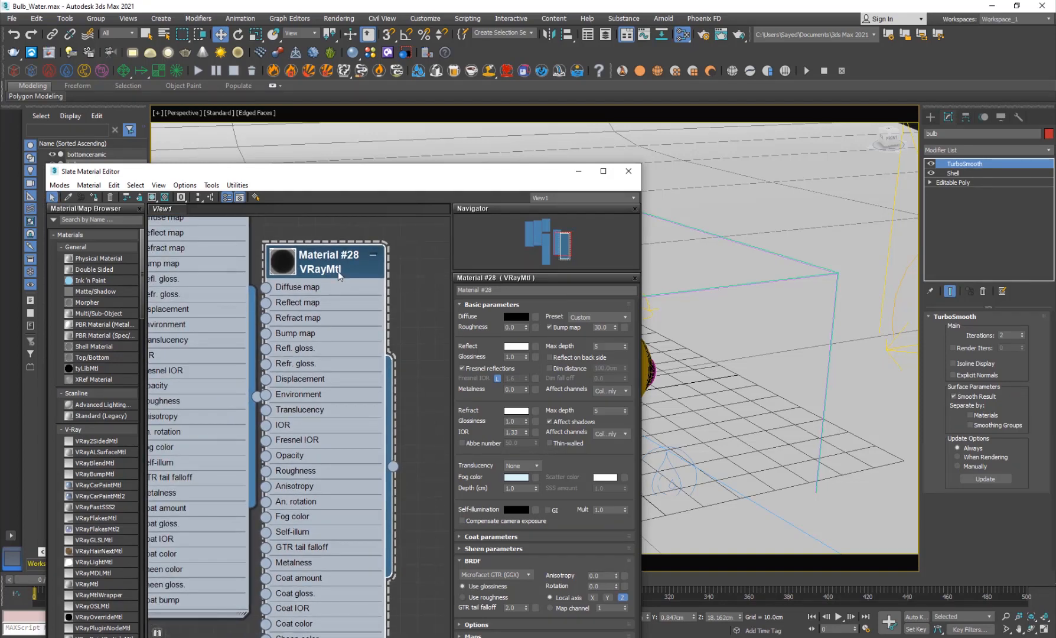
# Collapse the Material #28 node, close the Slate Material Editor, and switch to Patreon
pyautogui.click(374, 254)
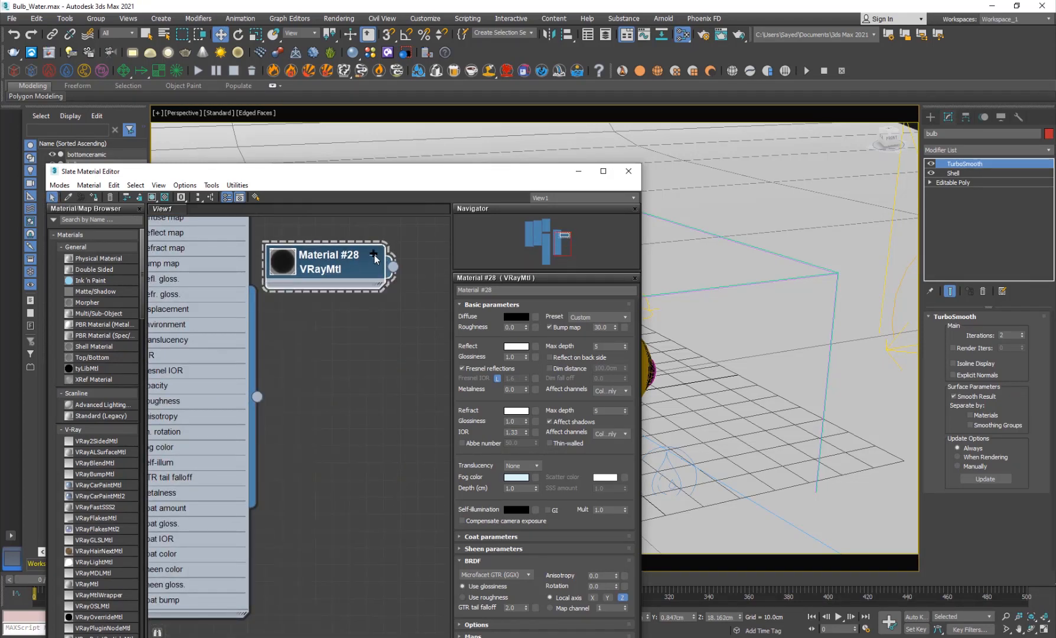
pyautogui.click(374, 255)
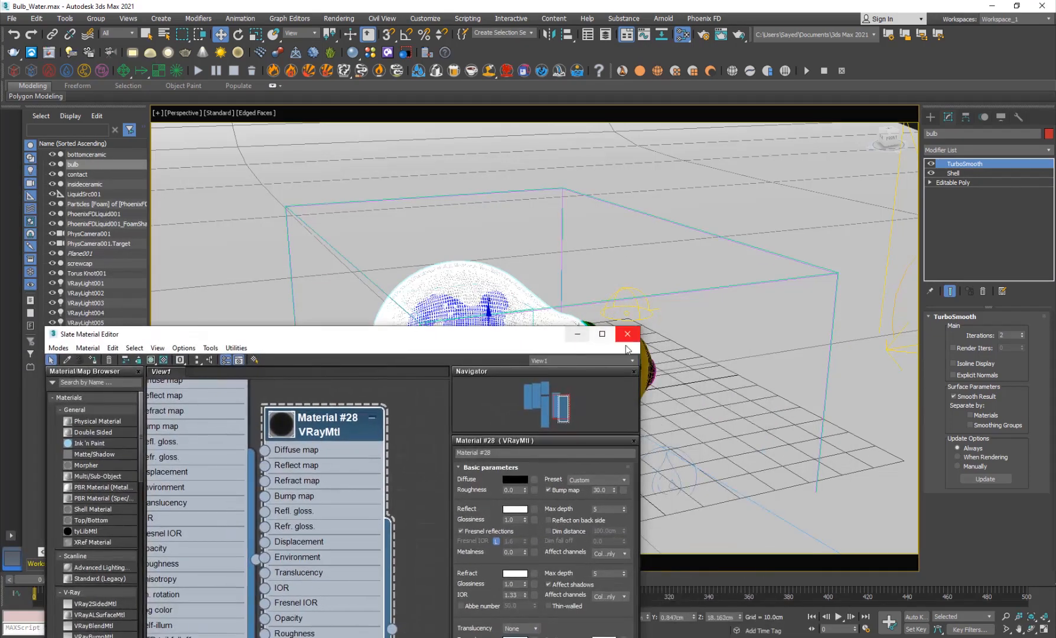
pyautogui.click(625, 334)
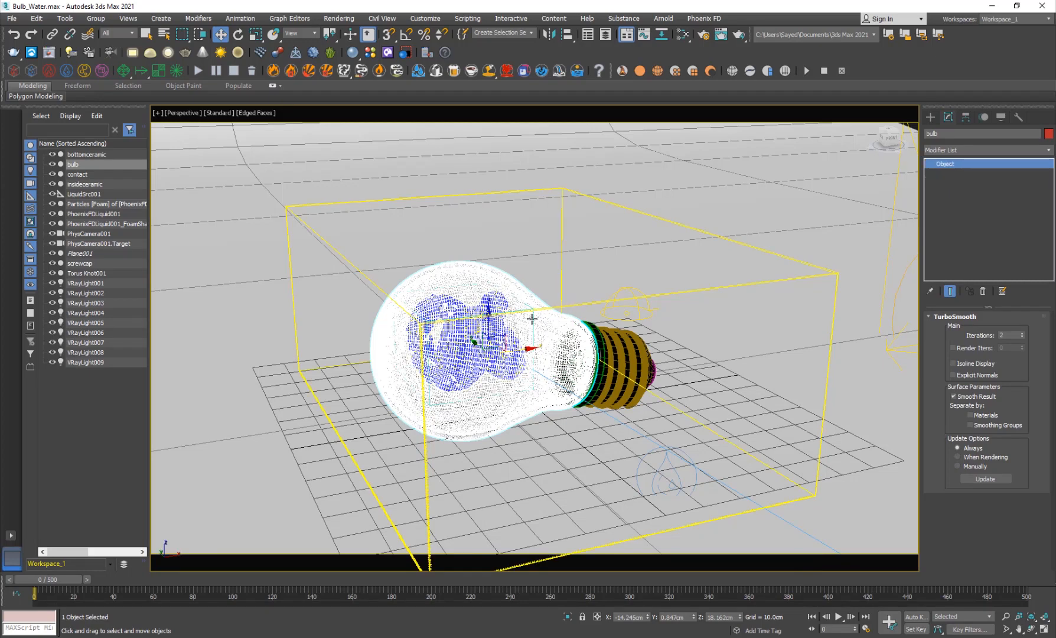
pyautogui.click(94, 214)
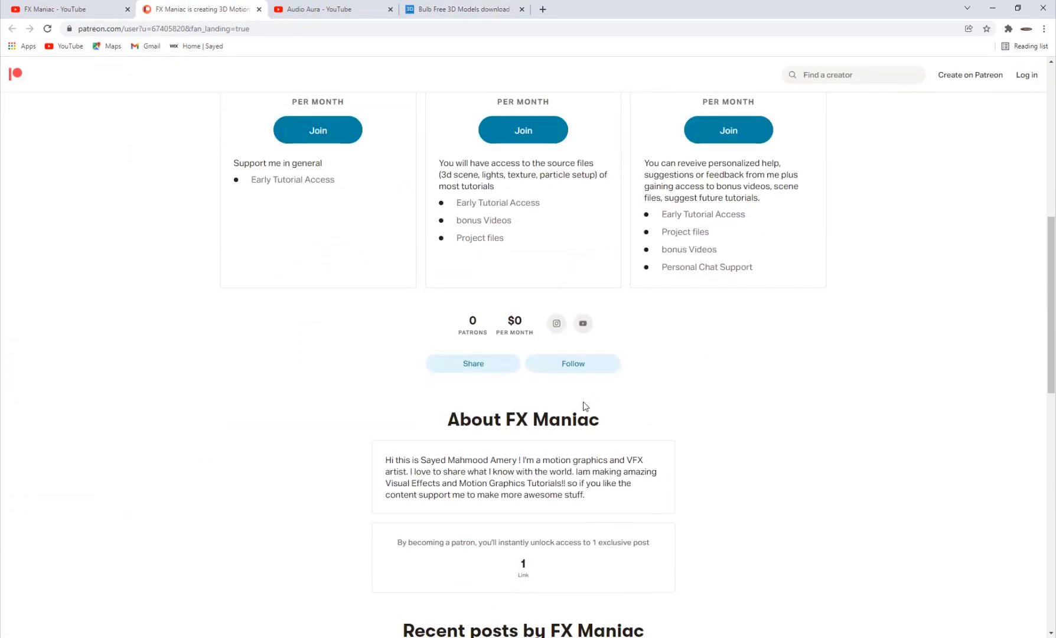
# Scroll through FX Maniac's Patreon tiers, then switch to the YouTube videos tab
pyautogui.scroll(-3)
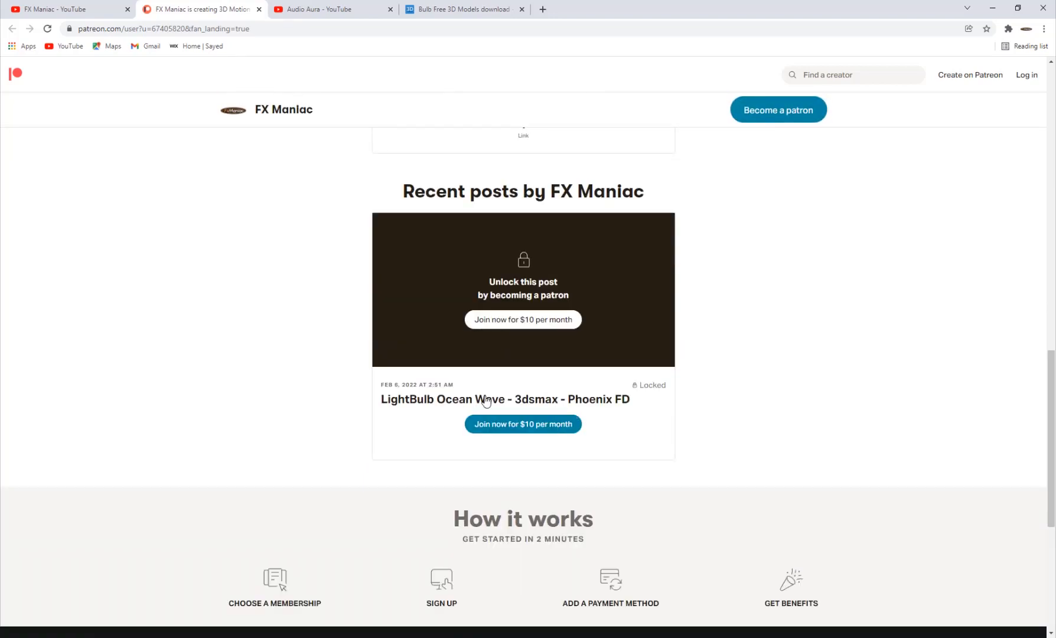
pyautogui.scroll(3)
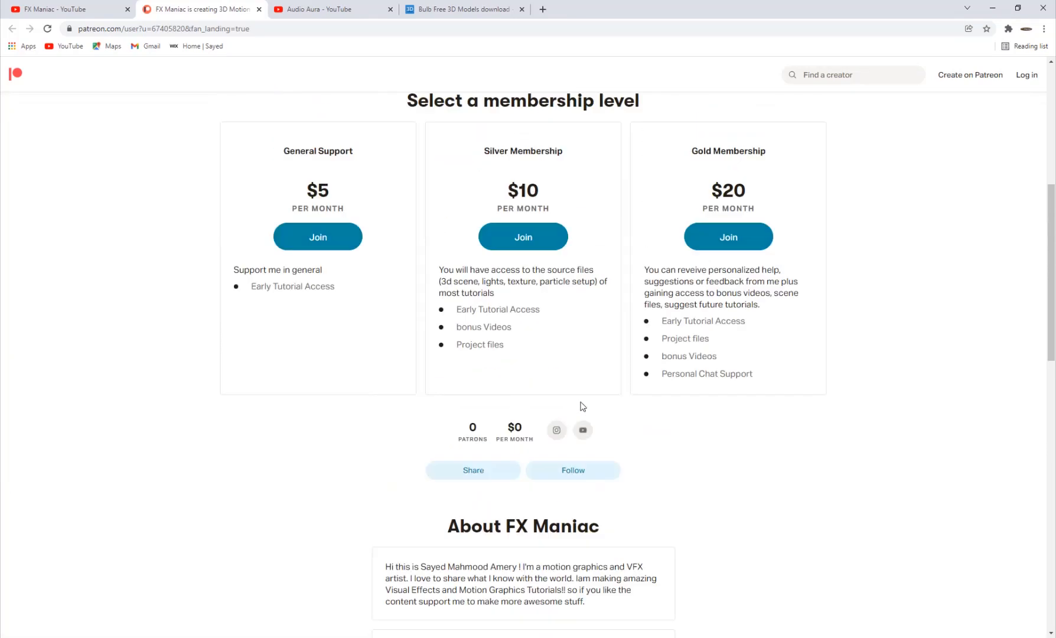
pyautogui.scroll(3)
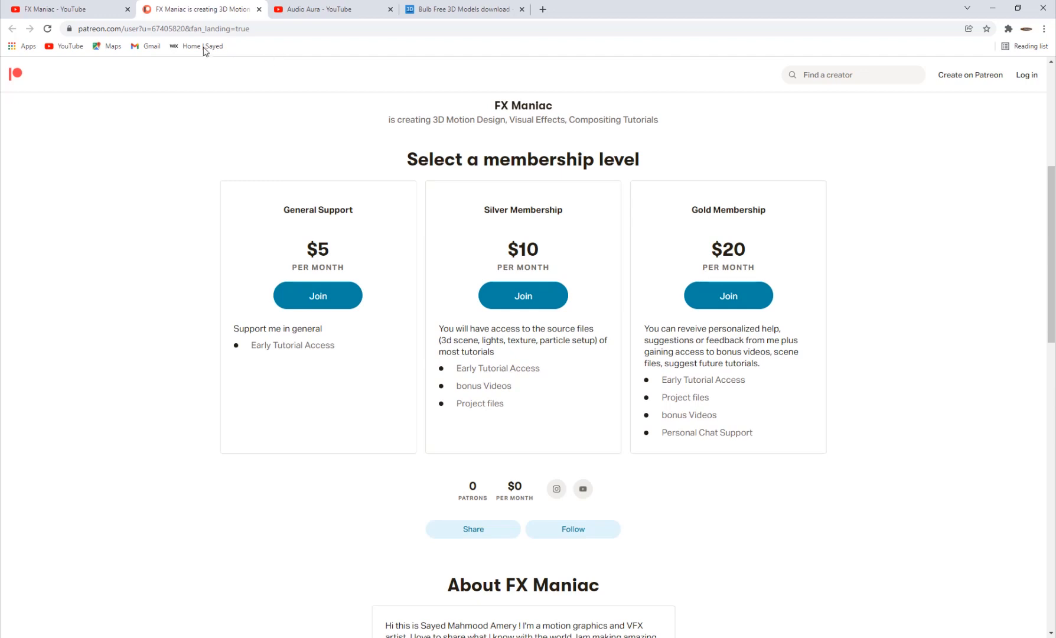
pyautogui.moveTo(469, 314)
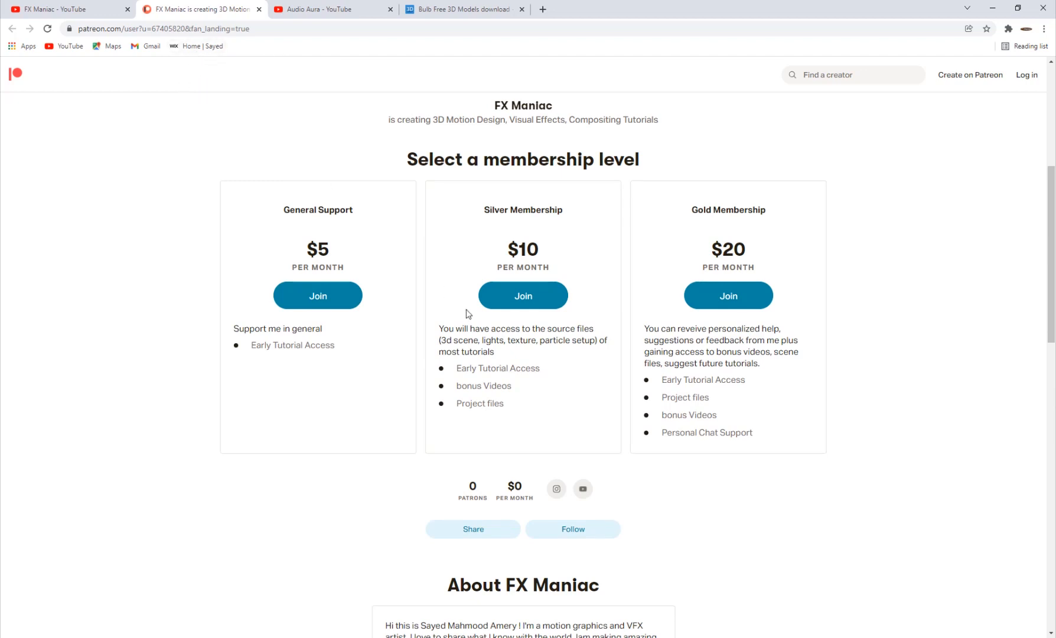
pyautogui.moveTo(312, 618)
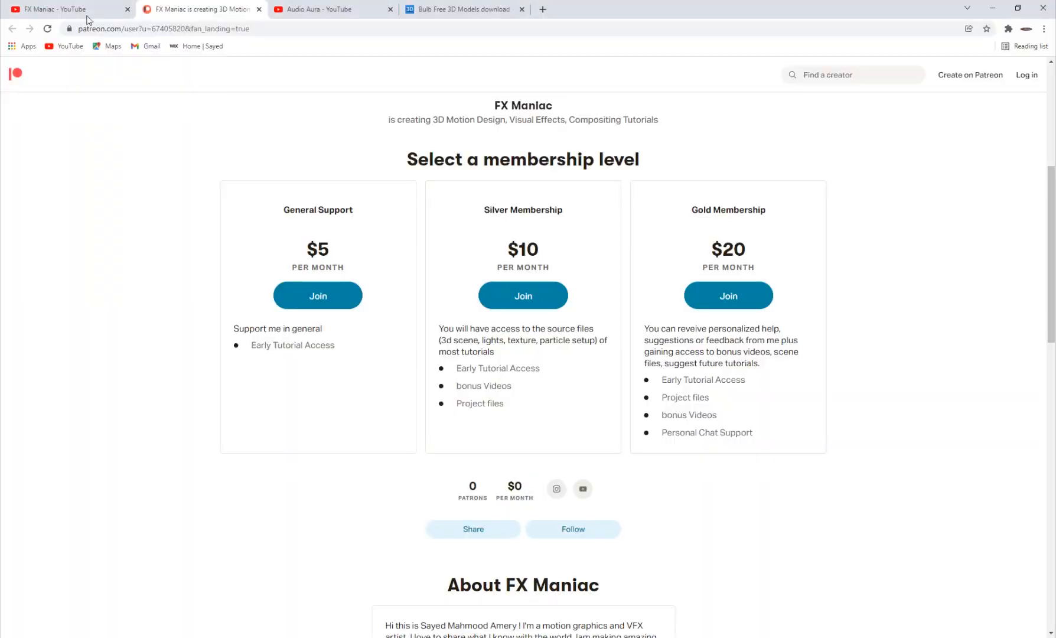
pyautogui.click(64, 9)
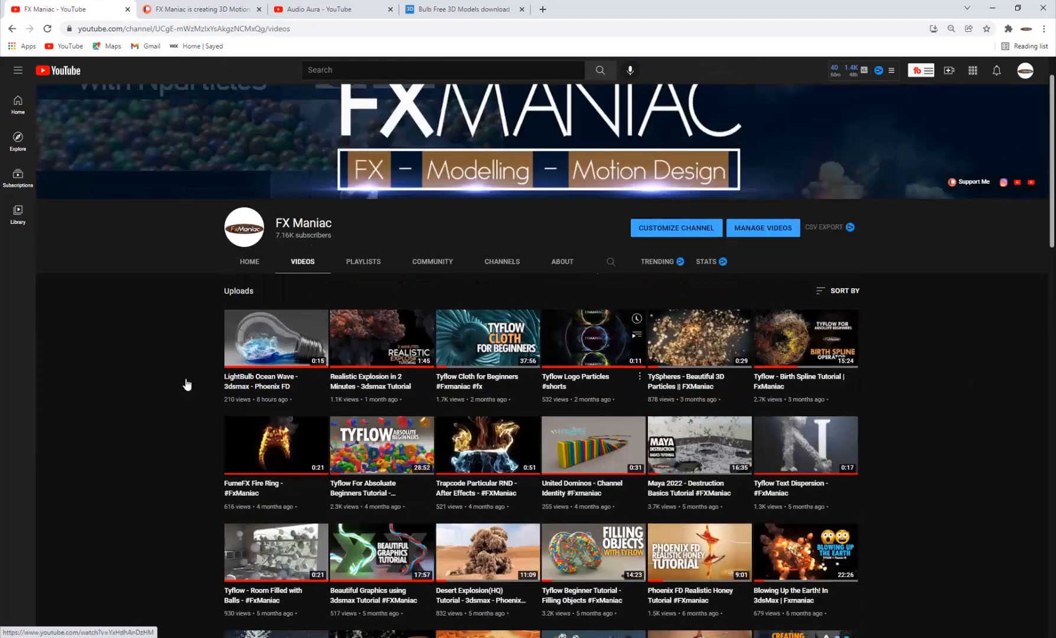
pyautogui.moveTo(235, 440)
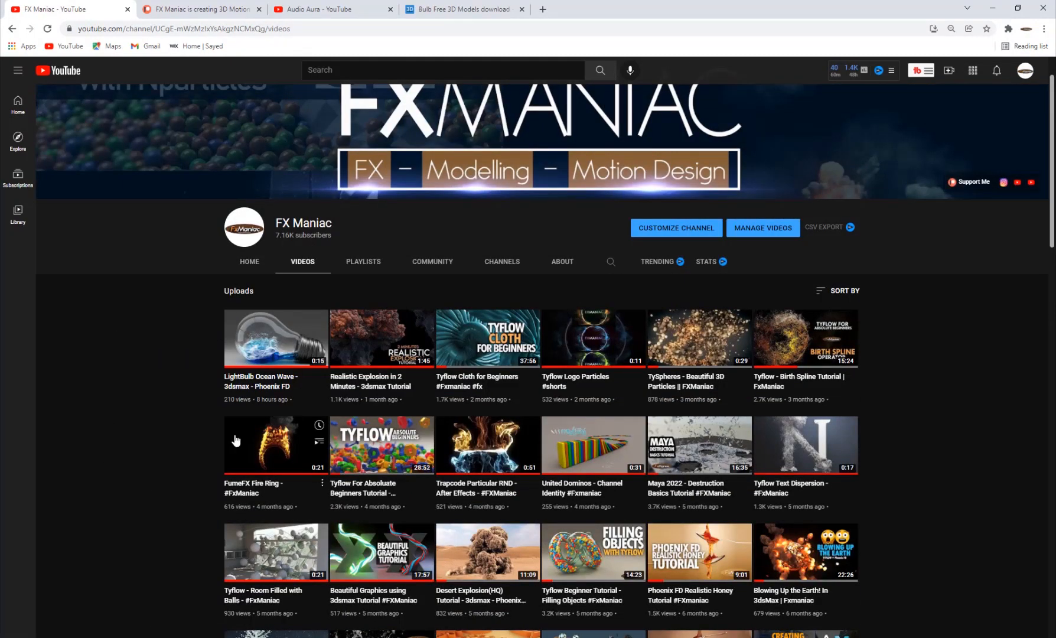
pyautogui.moveTo(243, 327)
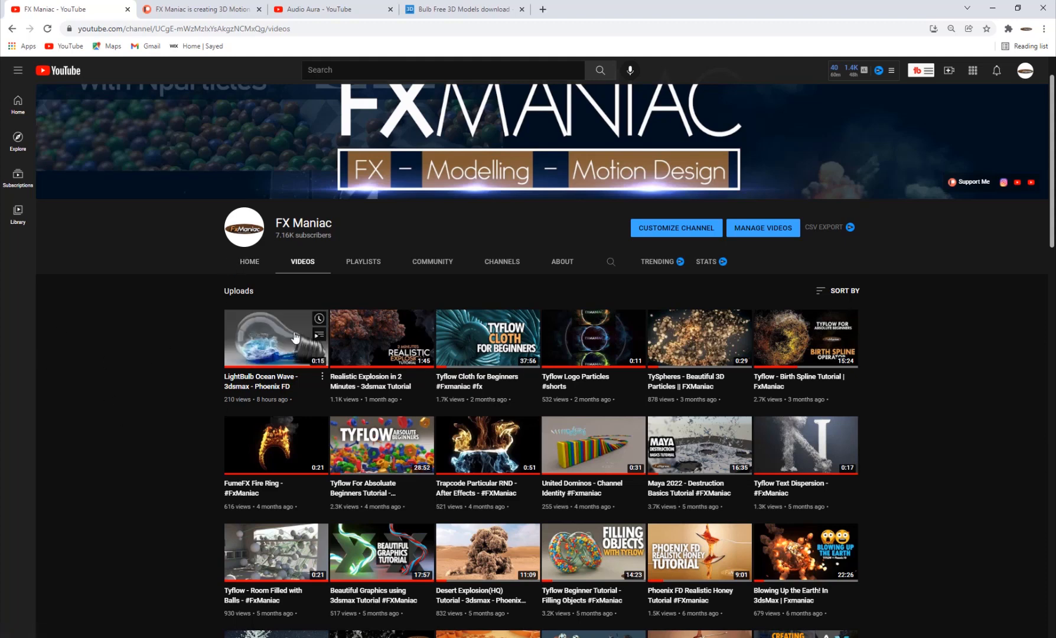
pyautogui.click(331, 9)
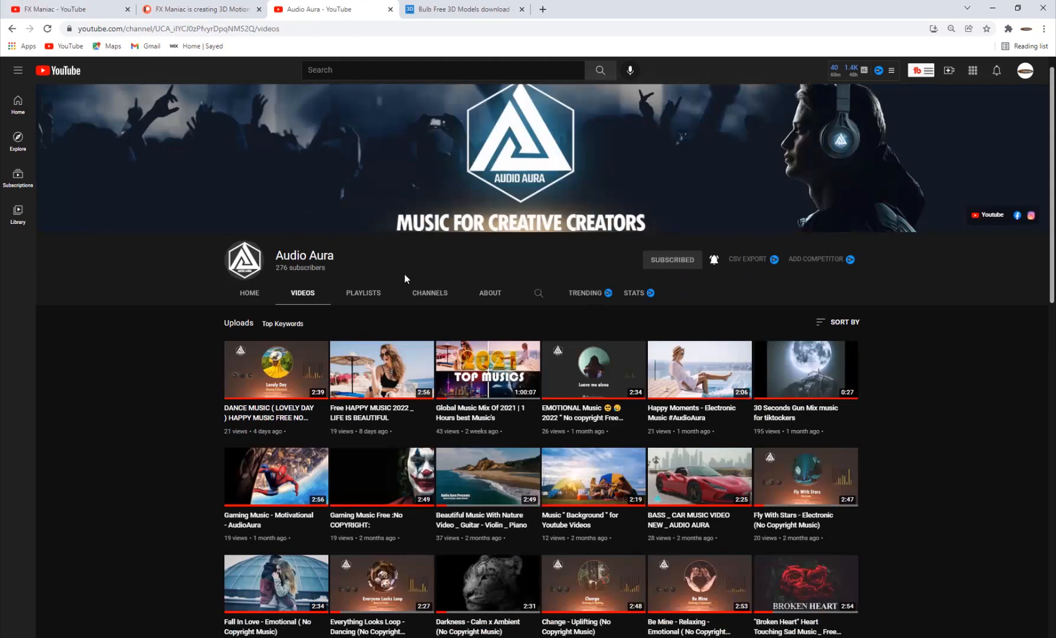
pyautogui.scroll(-3)
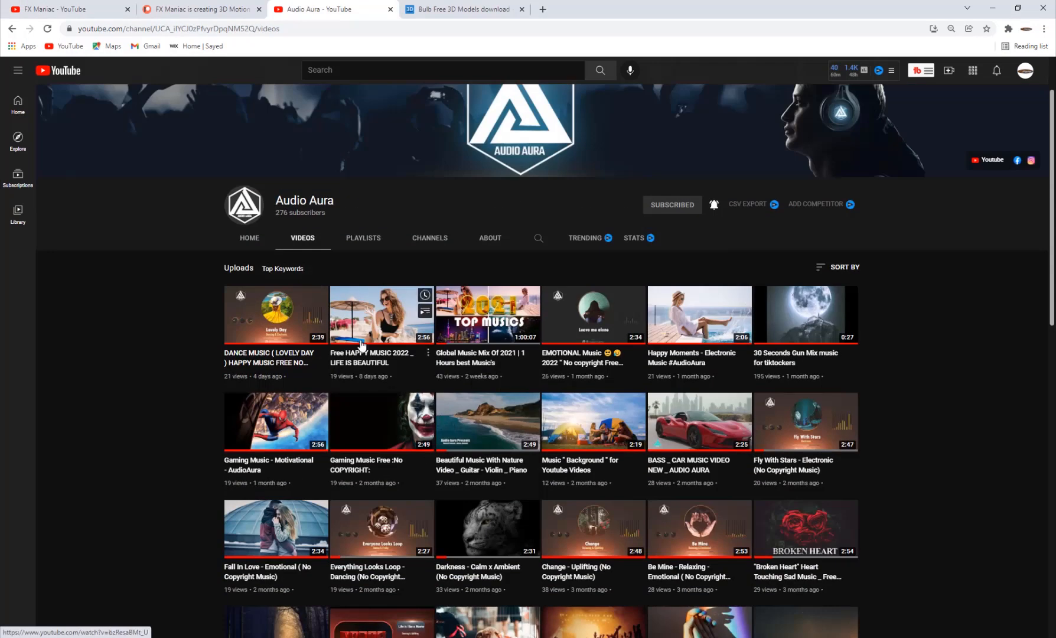
pyautogui.scroll(3)
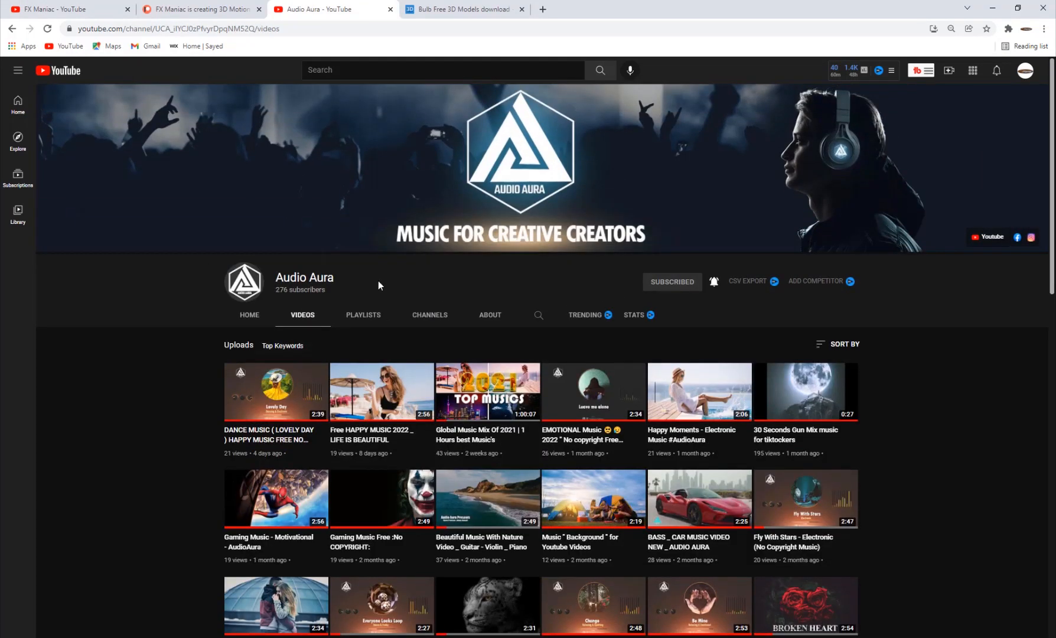
pyautogui.click(64, 9)
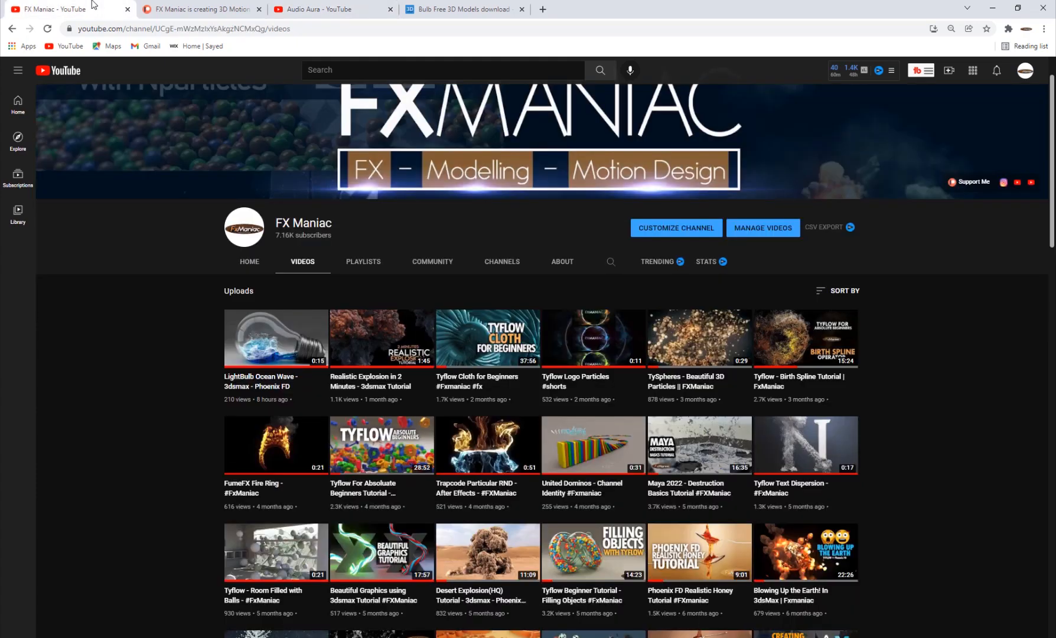
pyautogui.scroll(-3)
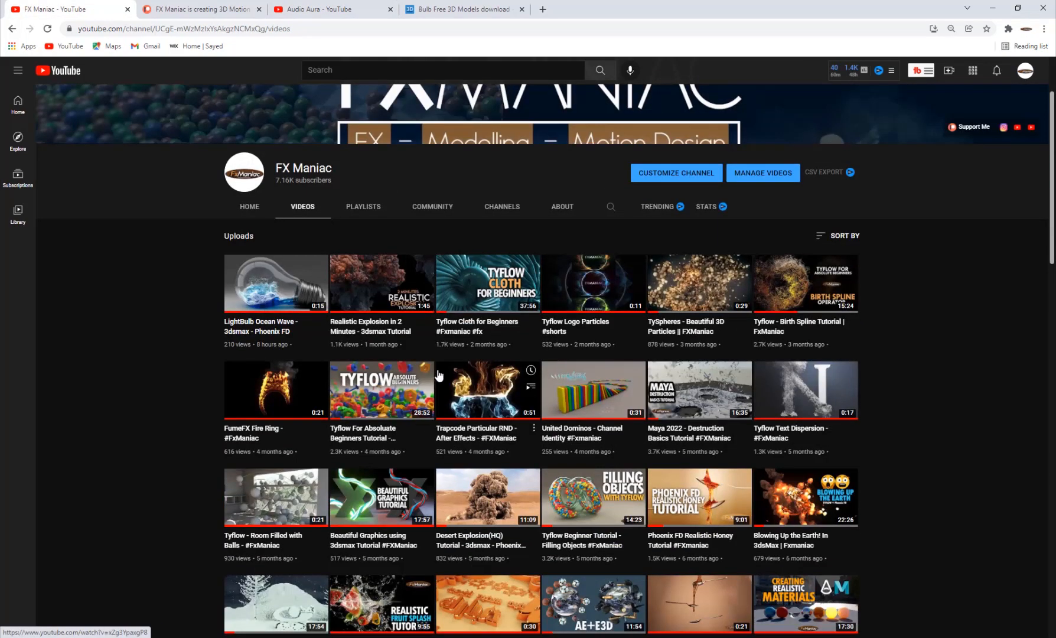
pyautogui.moveTo(447, 399)
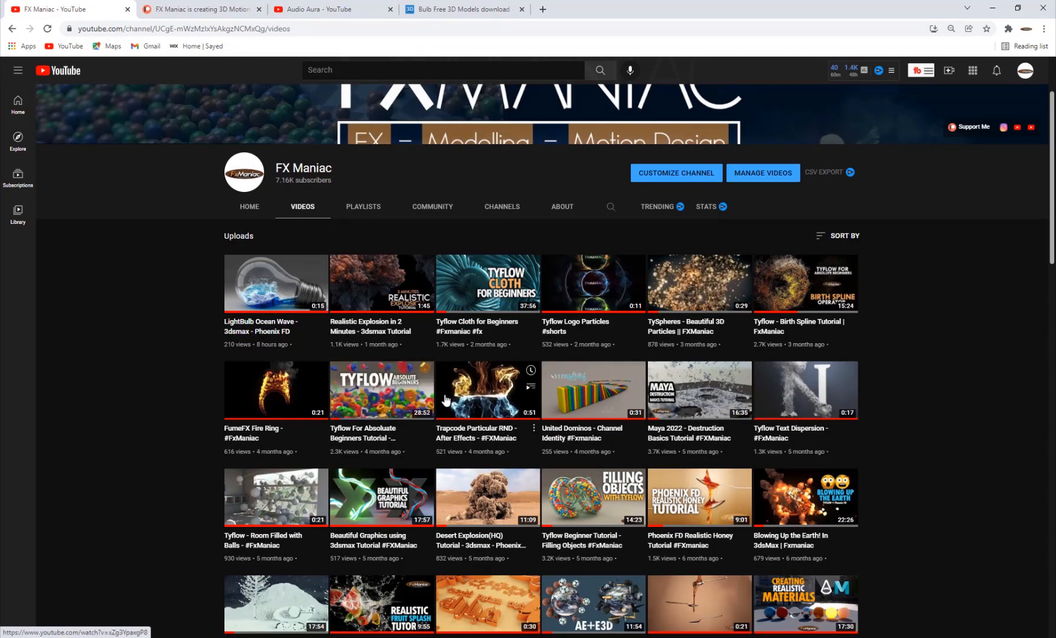